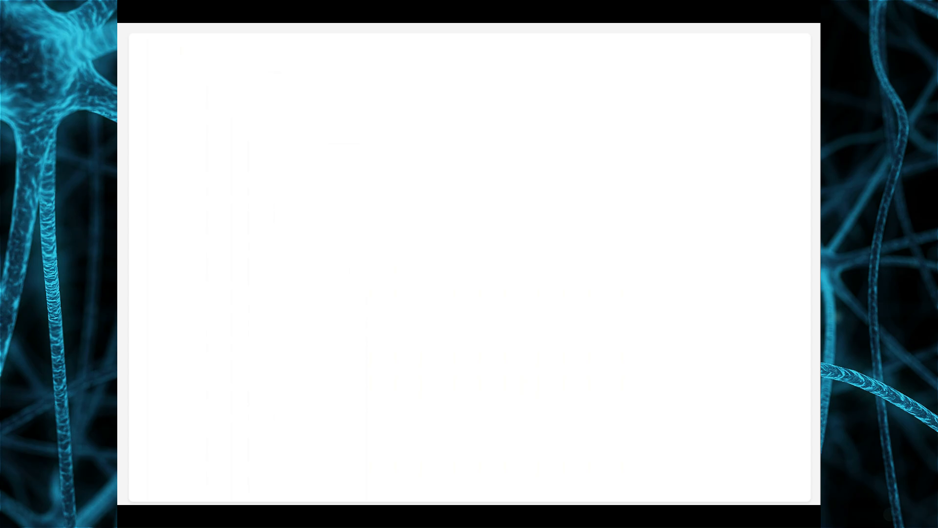
{"action": "type", "text": "find new papers online not cited in LLM_agent.pdf, summarize these papers and use executor to write them to a .txt file"}
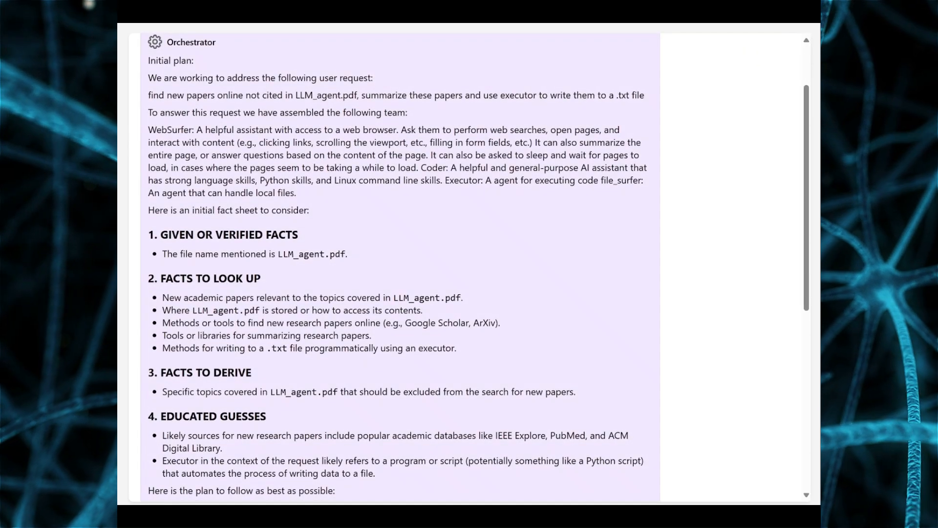
{"action": "scroll", "scroll_direction": "down", "scroll_amount": 3}
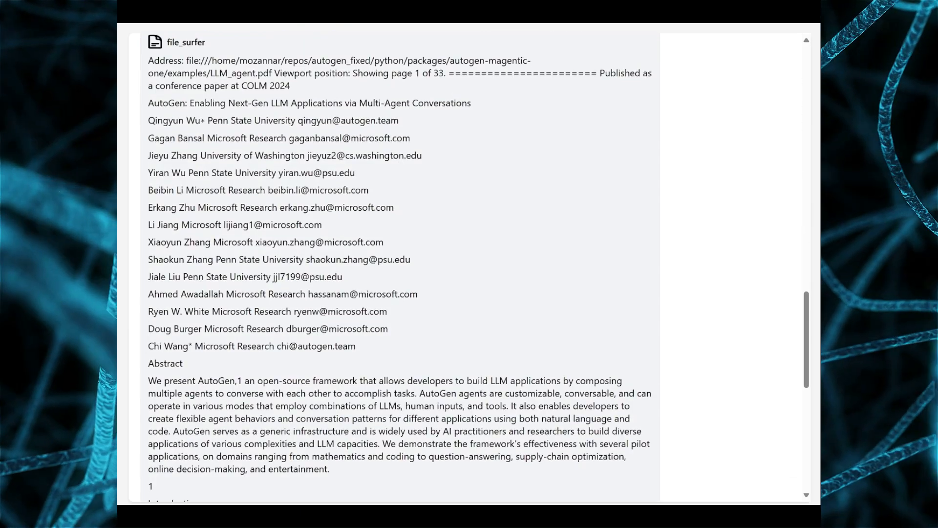
{"action": "scroll", "scroll_direction": "down", "scroll_amount": 3}
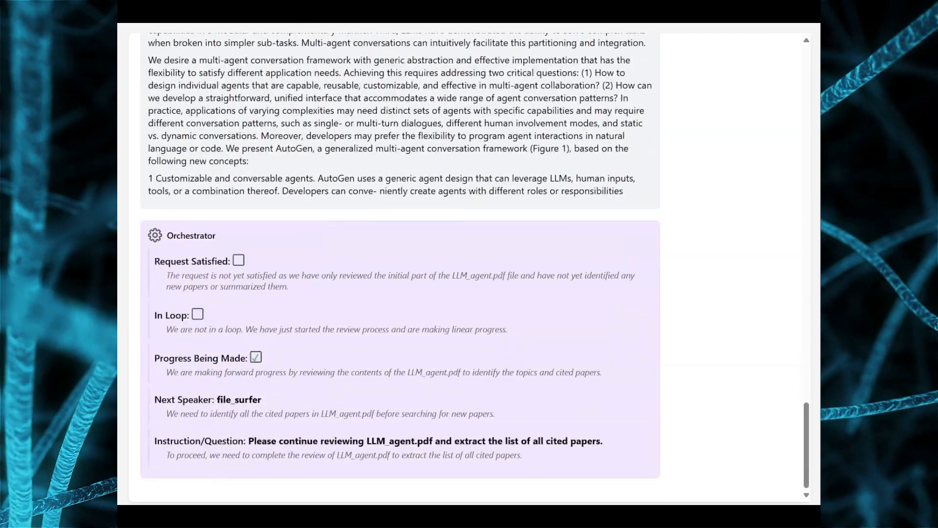
{"action": "scroll", "scroll_direction": "down", "scroll_amount": 3}
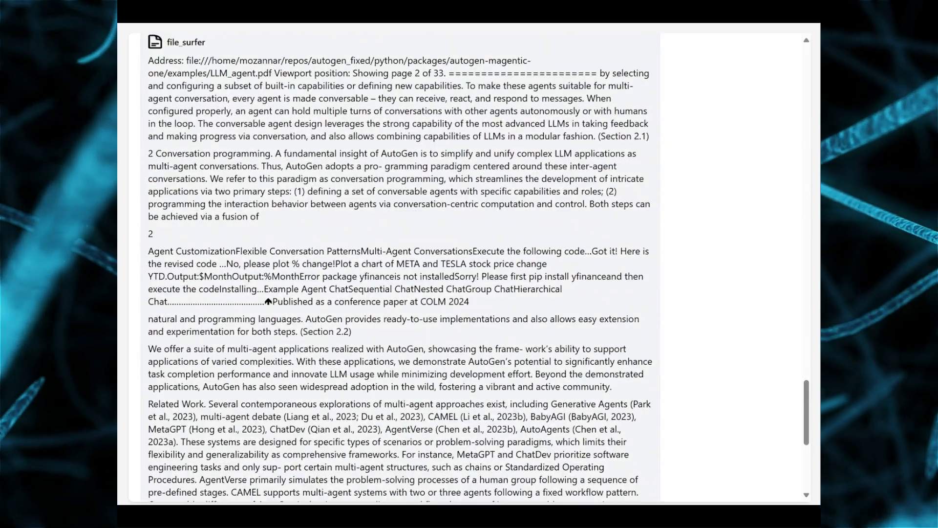
{"action": "scroll", "scroll_direction": "down", "scroll_amount": 3}
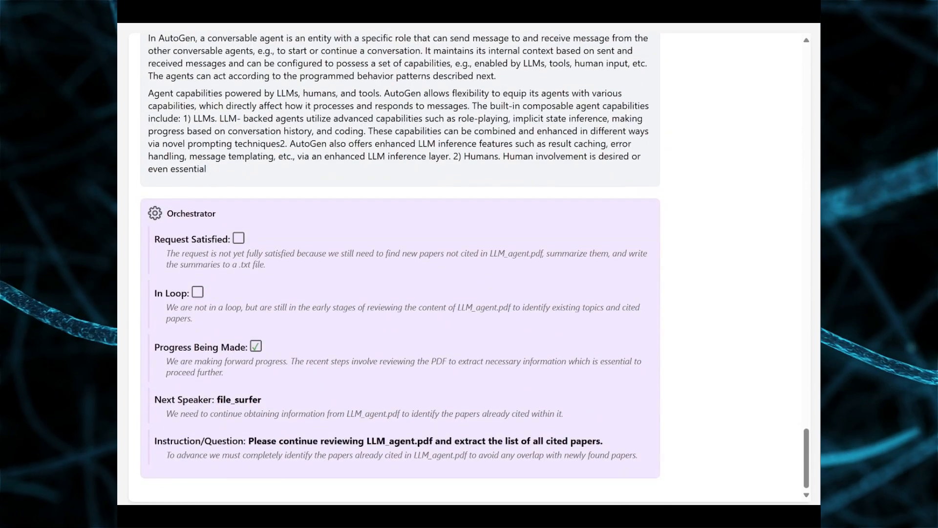
{"action": "scroll", "scroll_direction": "down", "scroll_amount": 3}
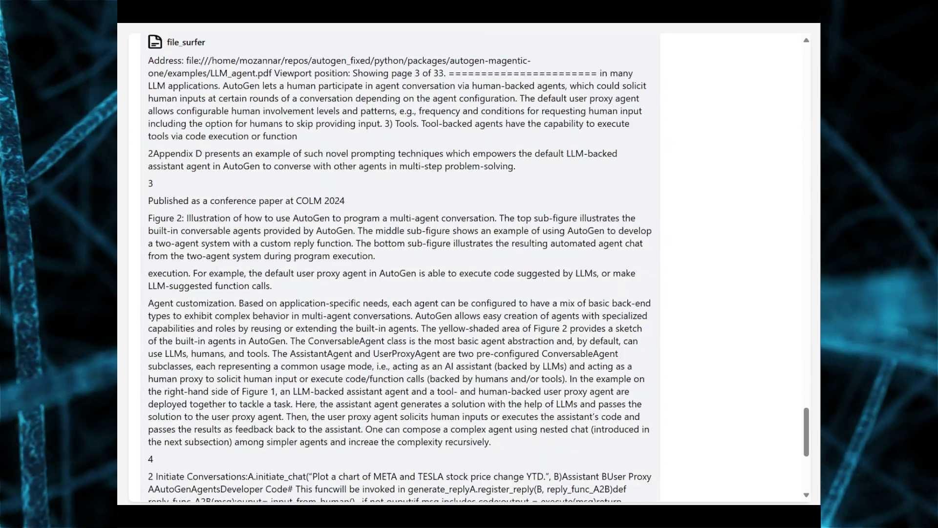
{"action": "scroll", "scroll_direction": "down", "scroll_amount": 3}
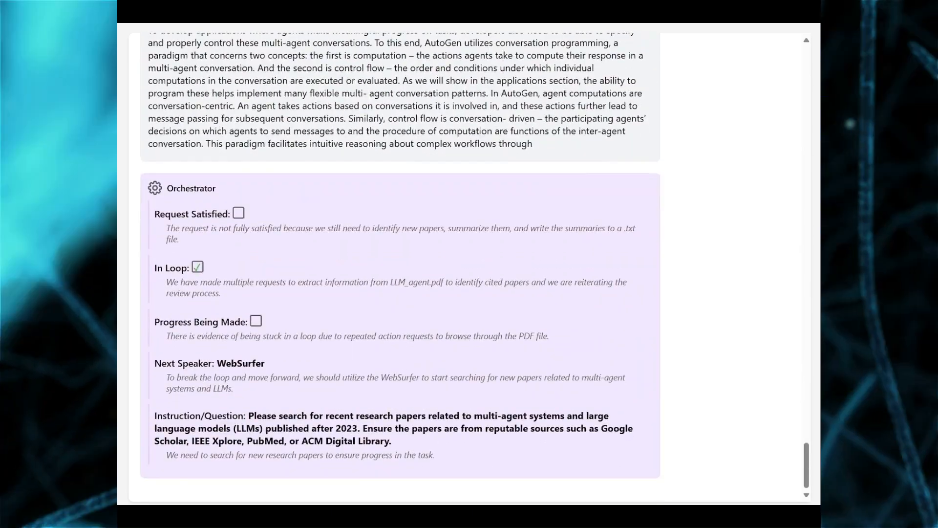
{"action": "scroll", "scroll_direction": "down", "scroll_amount": 3}
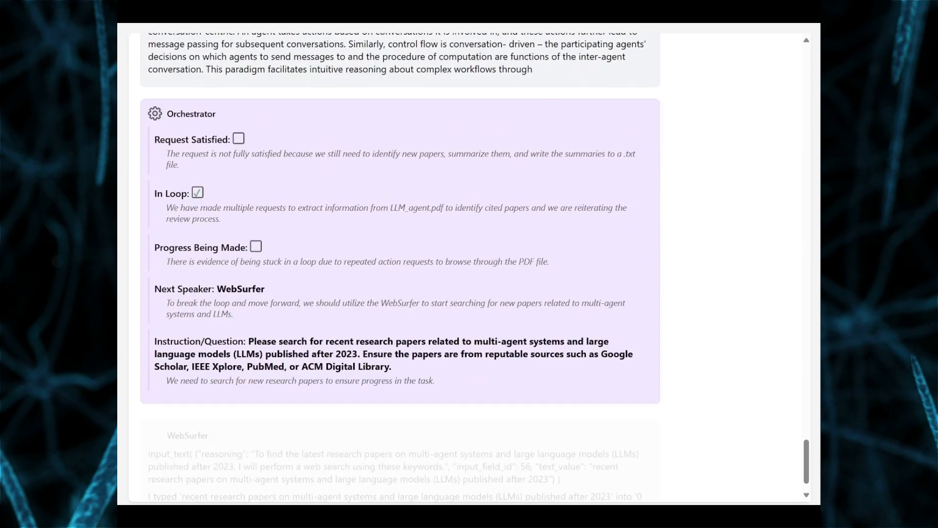
{"action": "scroll", "scroll_direction": "down", "scroll_amount": 3}
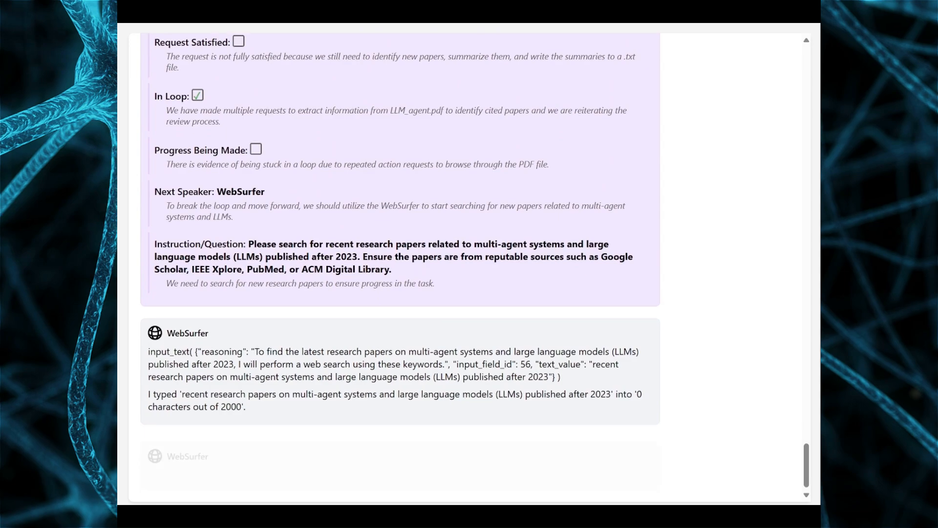
{"action": "scroll", "scroll_direction": "down", "scroll_amount": 3}
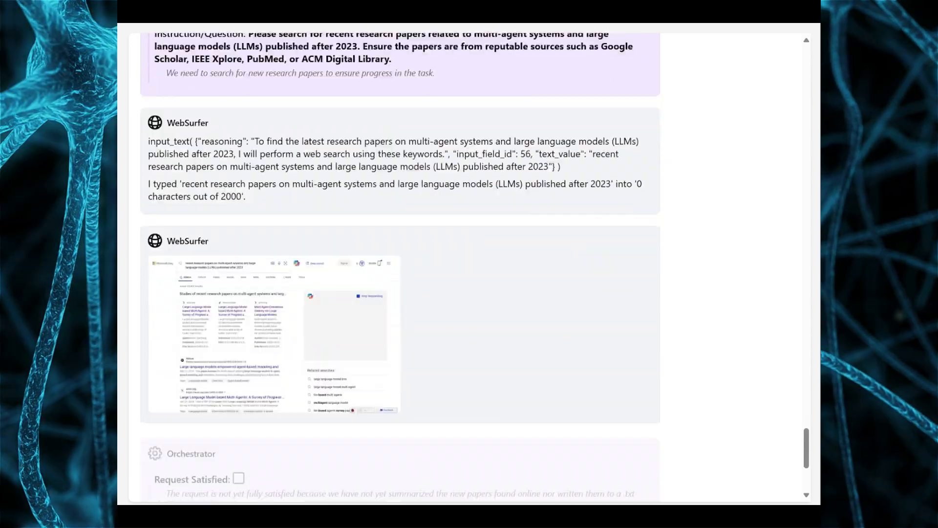
{"action": "scroll", "scroll_direction": "down", "scroll_amount": 3}
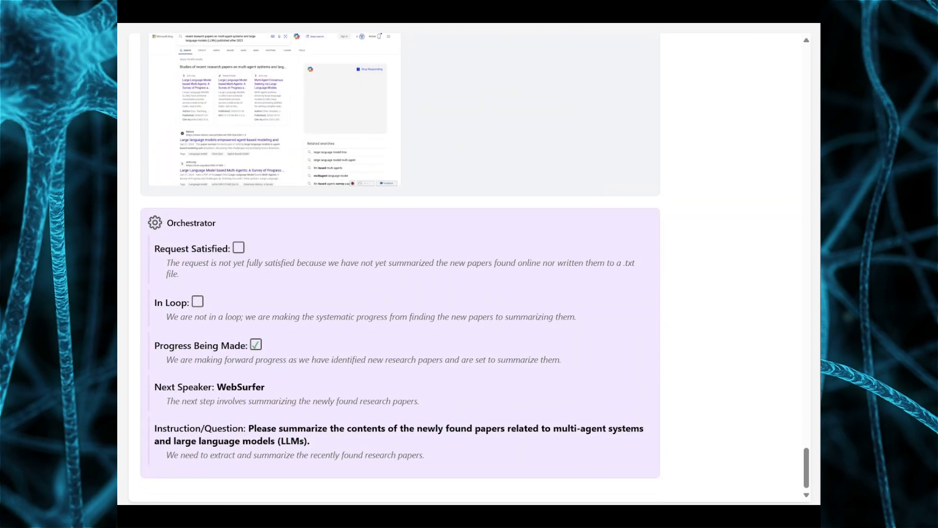
{"action": "scroll", "scroll_direction": "down", "scroll_amount": 3}
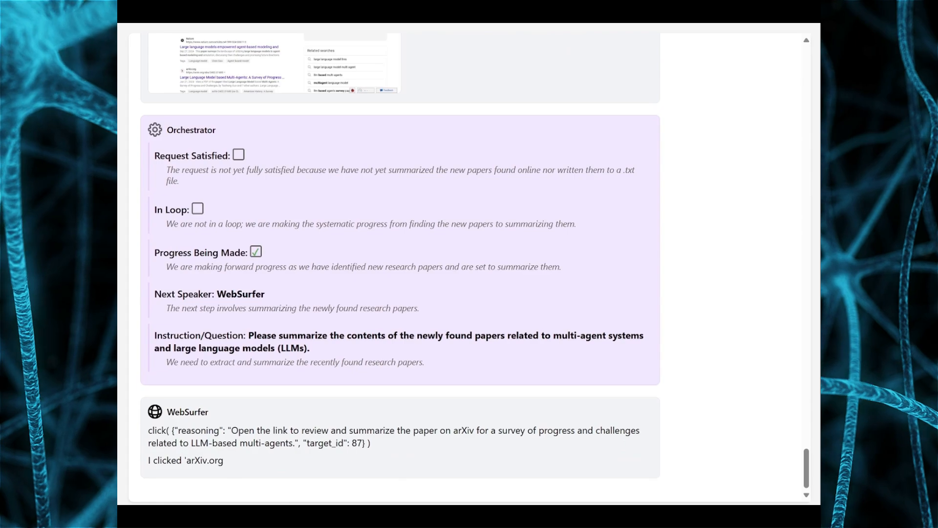
{"action": "scroll", "scroll_direction": "down", "scroll_amount": 3}
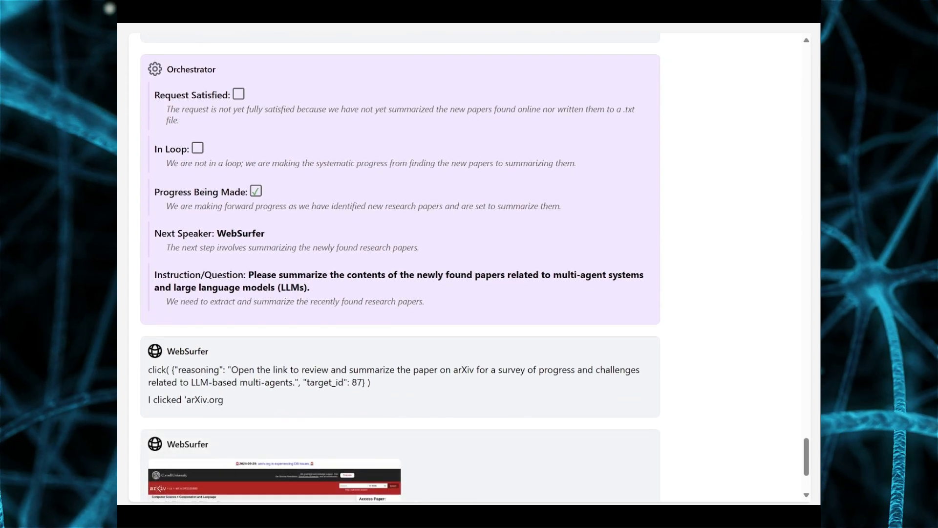
{"action": "scroll", "scroll_direction": "down", "scroll_amount": 3}
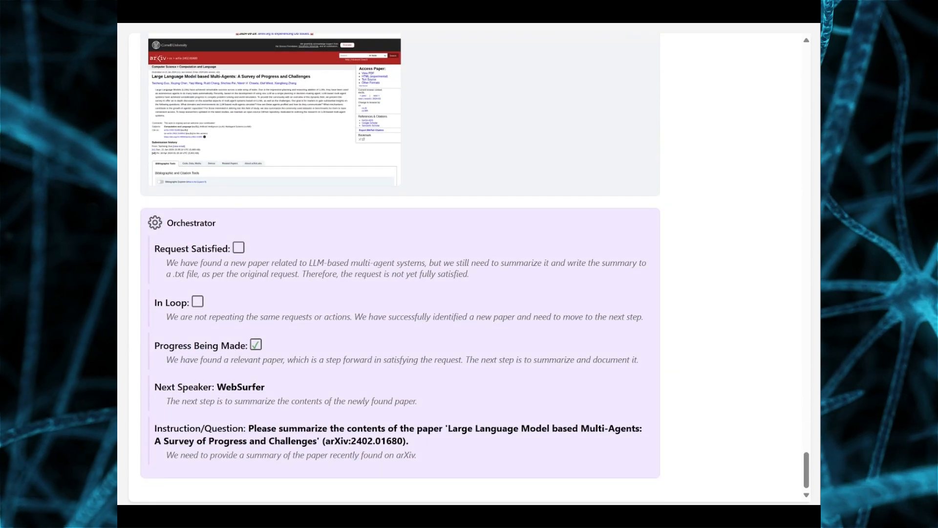
{"action": "scroll", "scroll_direction": "down", "scroll_amount": 3}
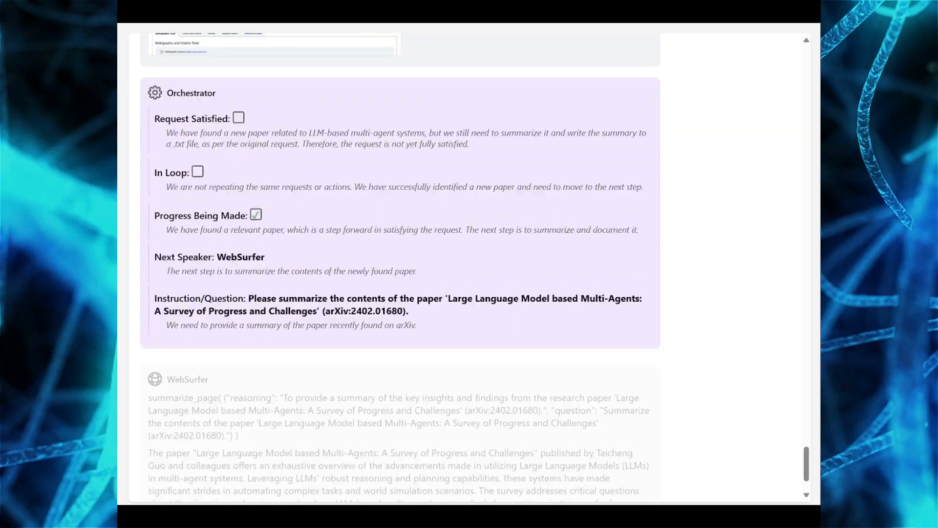
{"action": "scroll", "scroll_direction": "down", "scroll_amount": 3}
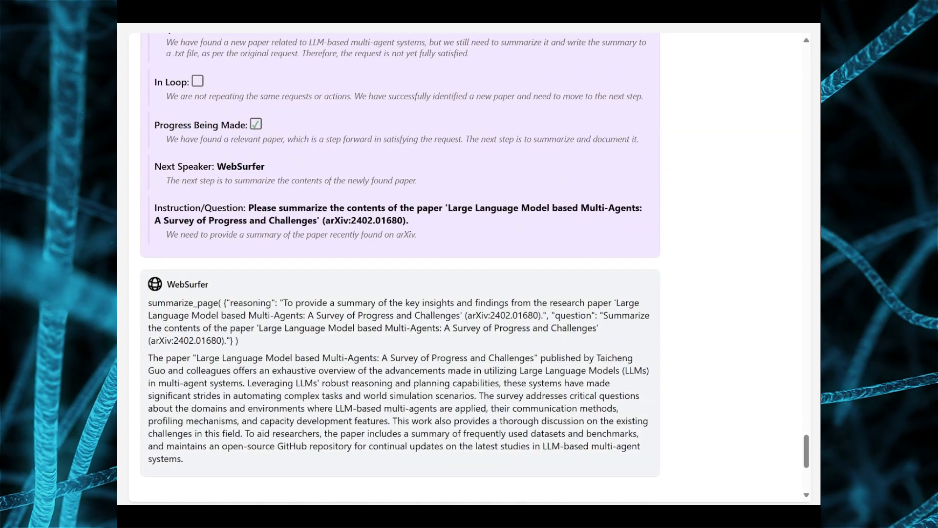
{"action": "scroll", "scroll_direction": "down", "scroll_amount": 3}
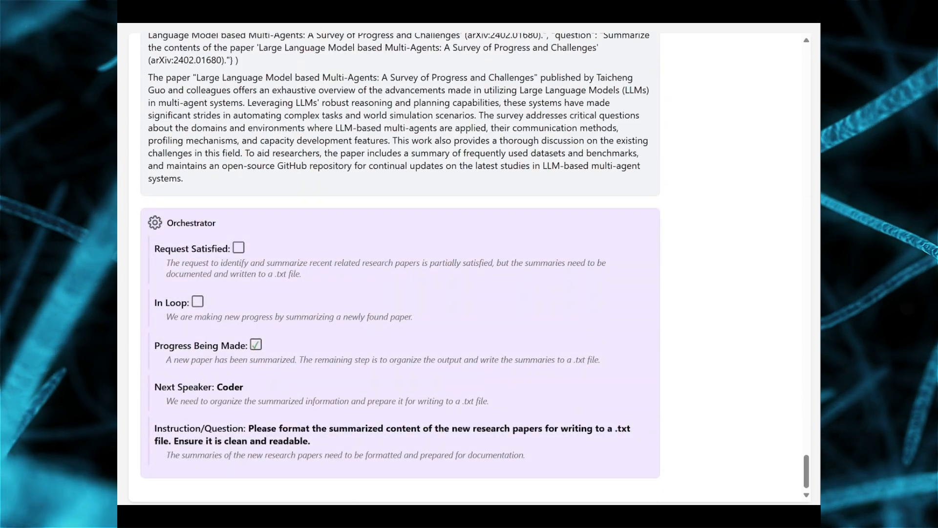
{"action": "scroll", "scroll_direction": "down", "scroll_amount": 3}
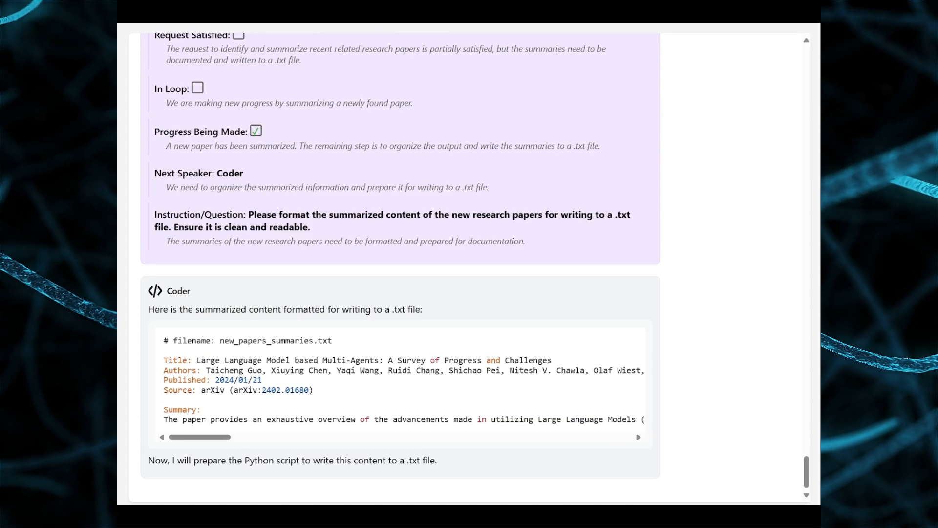
{"action": "scroll", "scroll_direction": "down", "scroll_amount": 3}
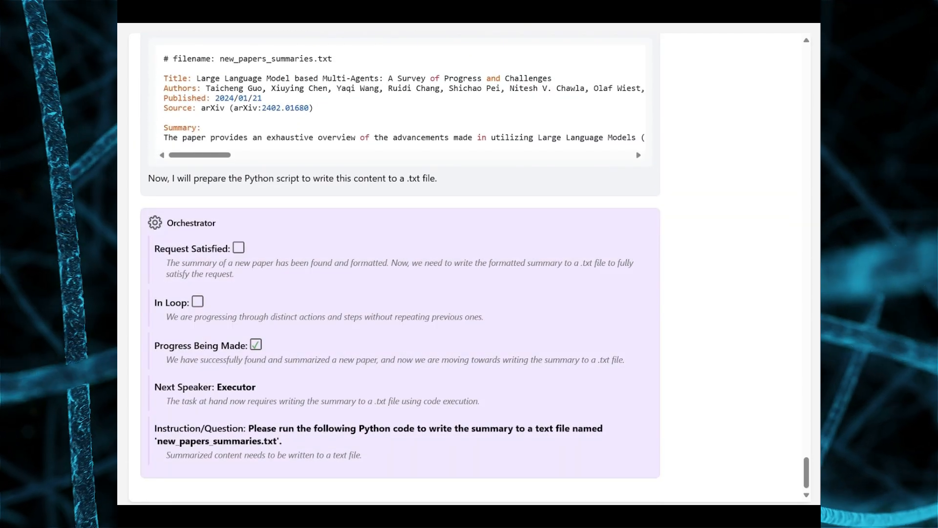
{"action": "scroll", "scroll_direction": "down", "scroll_amount": 3}
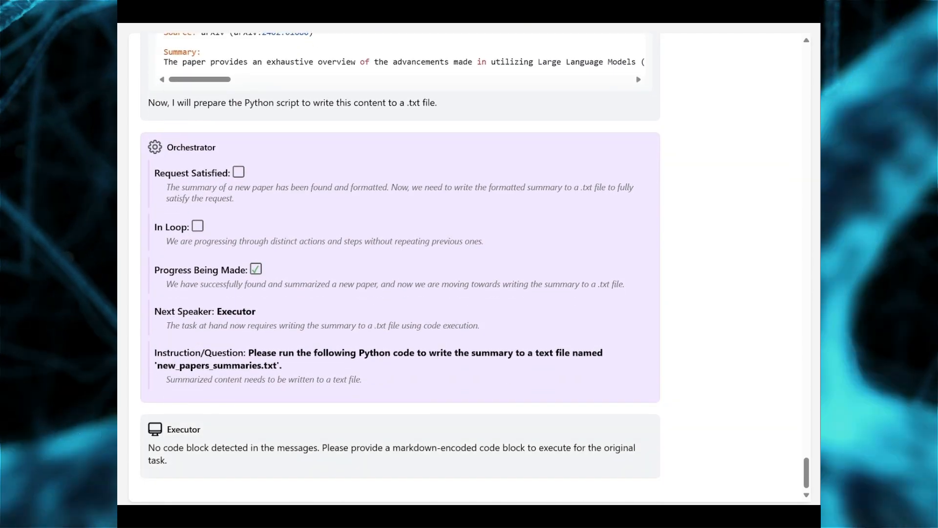
{"action": "scroll", "scroll_direction": "down", "scroll_amount": 3}
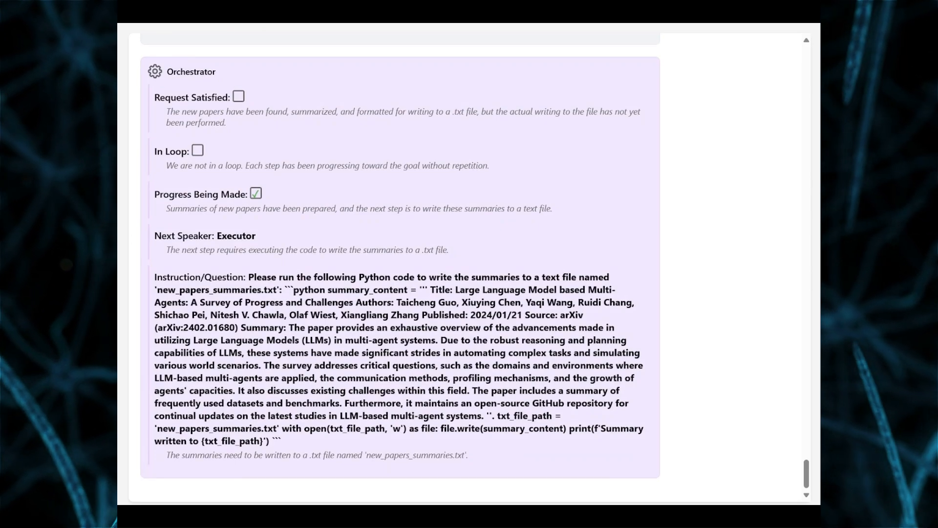
{"action": "scroll", "scroll_direction": "down", "scroll_amount": 3}
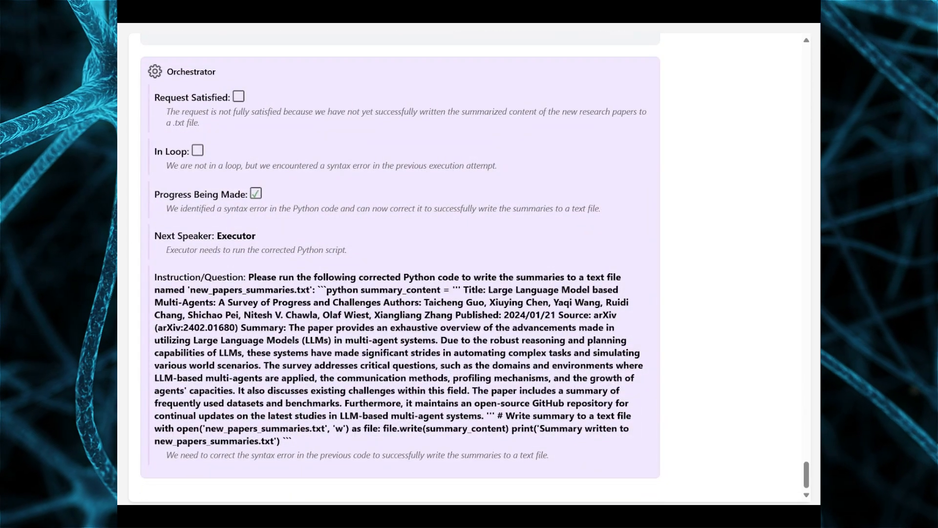
{"action": "scroll", "scroll_direction": "down", "scroll_amount": 3}
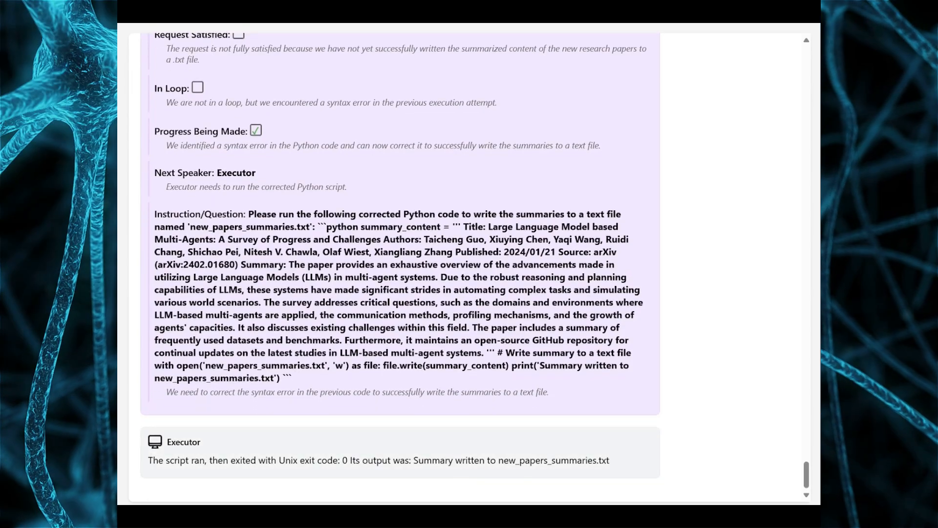
{"action": "scroll", "scroll_direction": "down", "scroll_amount": 3}
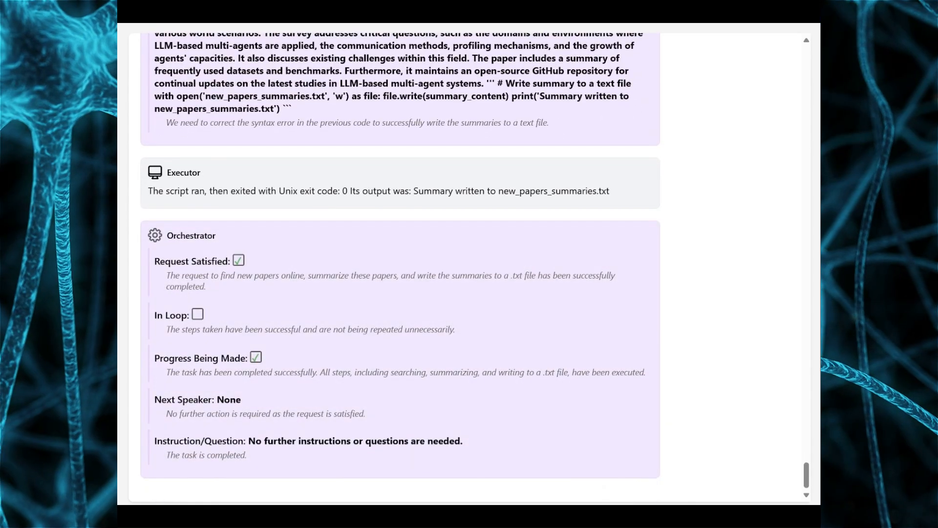
{"action": "scroll", "scroll_direction": "down", "scroll_amount": 3}
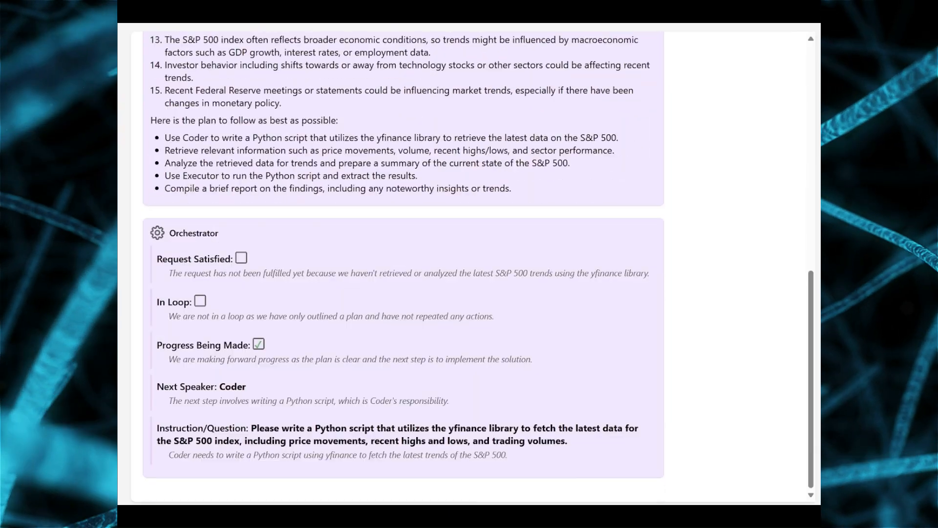
{"action": "scroll", "scroll_direction": "down", "scroll_amount": 3}
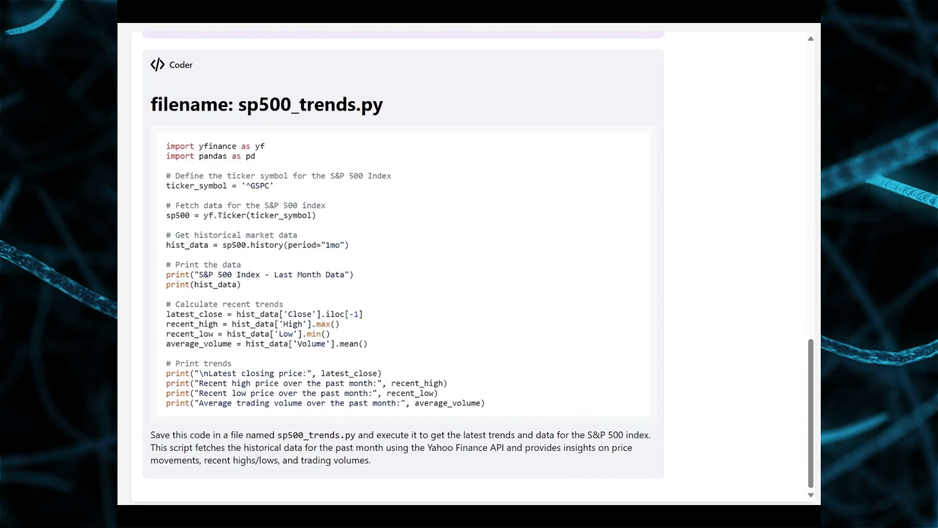
{"action": "scroll", "scroll_direction": "down", "scroll_amount": 3}
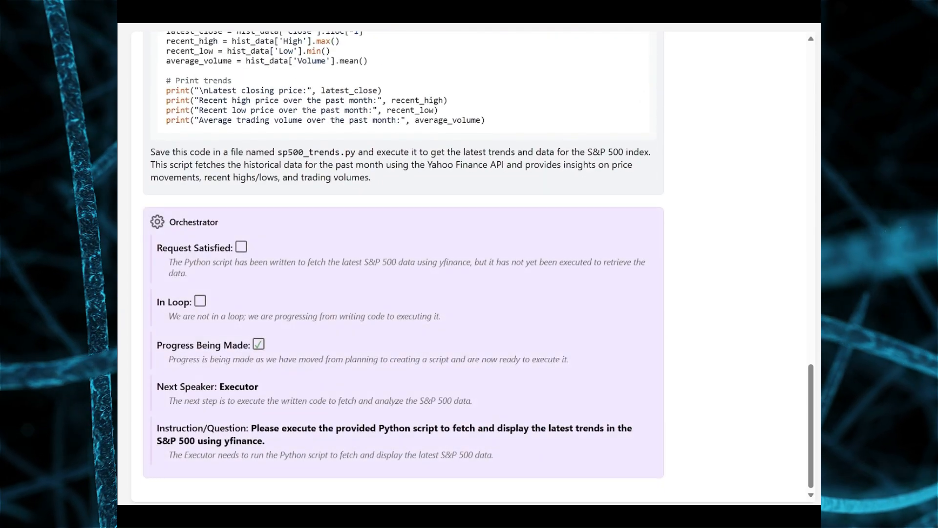
{"action": "scroll", "scroll_direction": "down", "scroll_amount": 3}
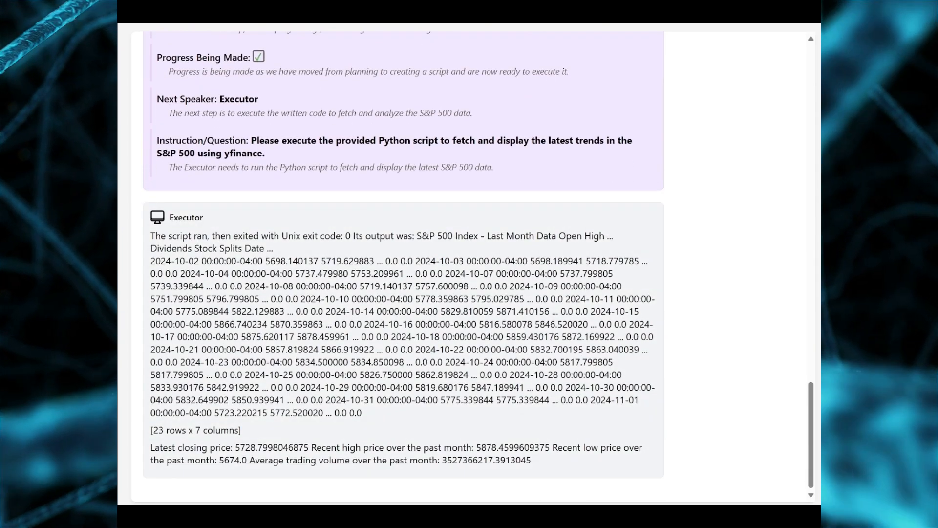
{"action": "scroll", "scroll_direction": "down", "scroll_amount": 3}
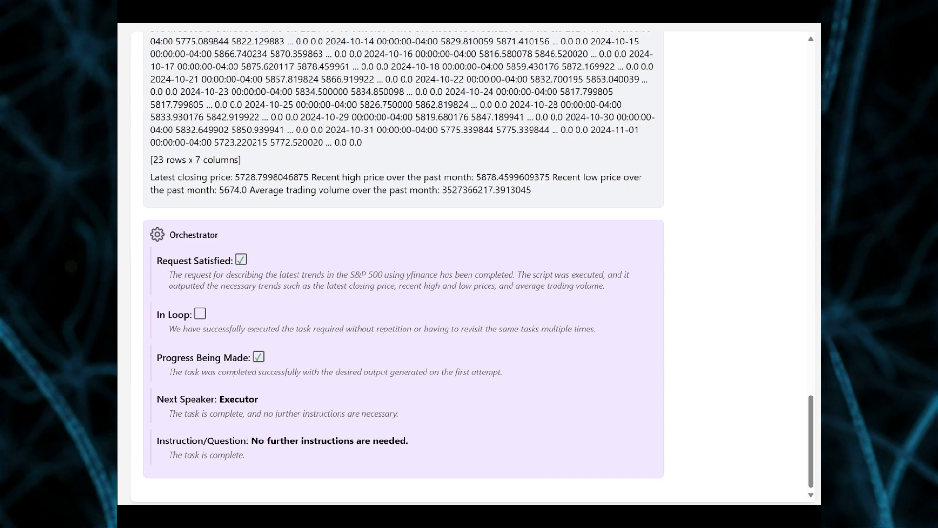
{"action": "scroll", "scroll_direction": "down", "scroll_amount": 3}
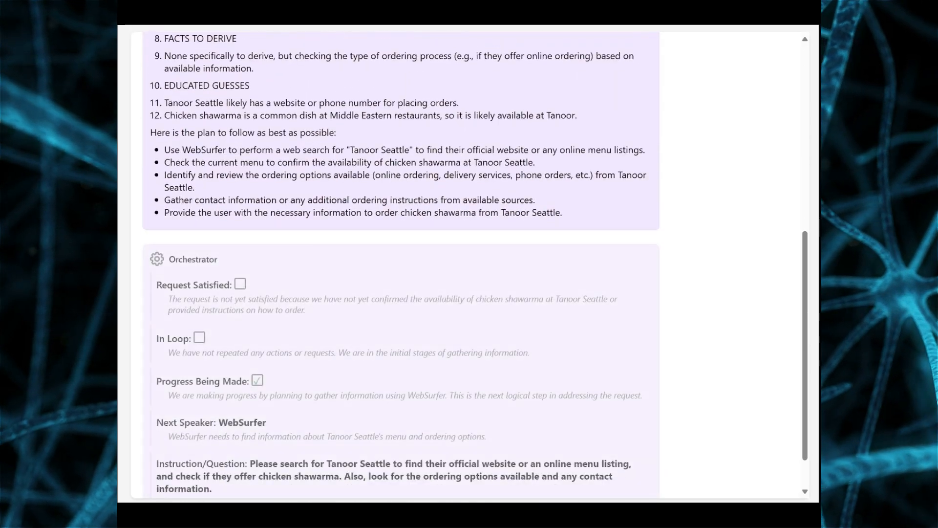
{"action": "scroll", "scroll_direction": "down", "scroll_amount": 3}
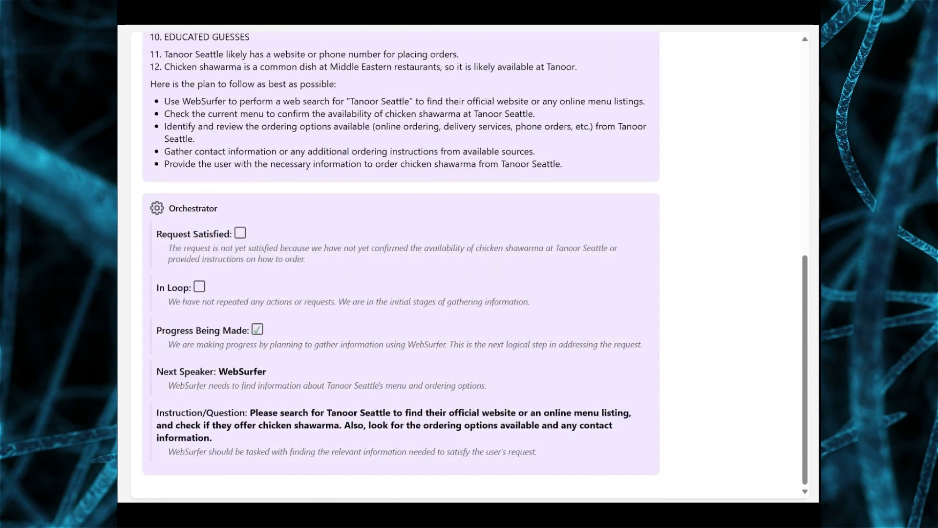
{"action": "scroll", "scroll_direction": "down", "scroll_amount": 3}
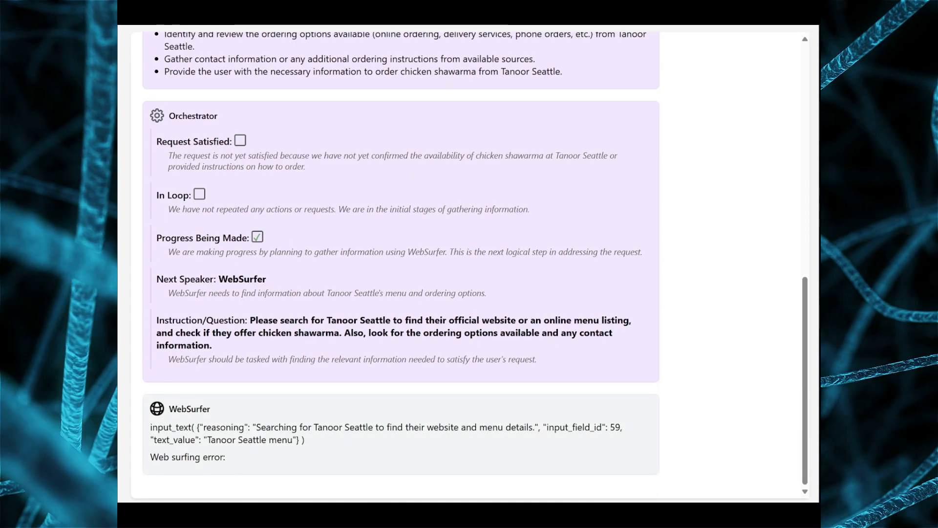
{"action": "scroll", "scroll_direction": "down", "scroll_amount": 3}
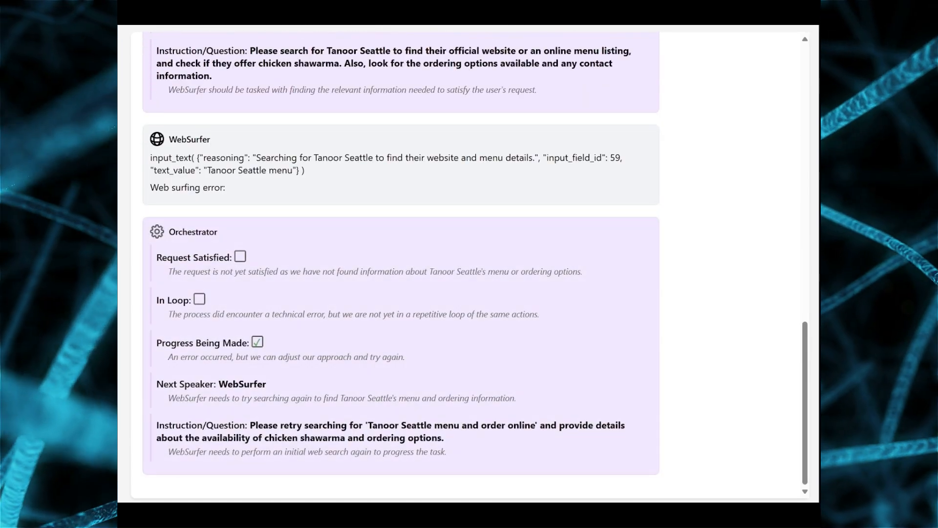
{"action": "scroll", "scroll_direction": "down", "scroll_amount": 3}
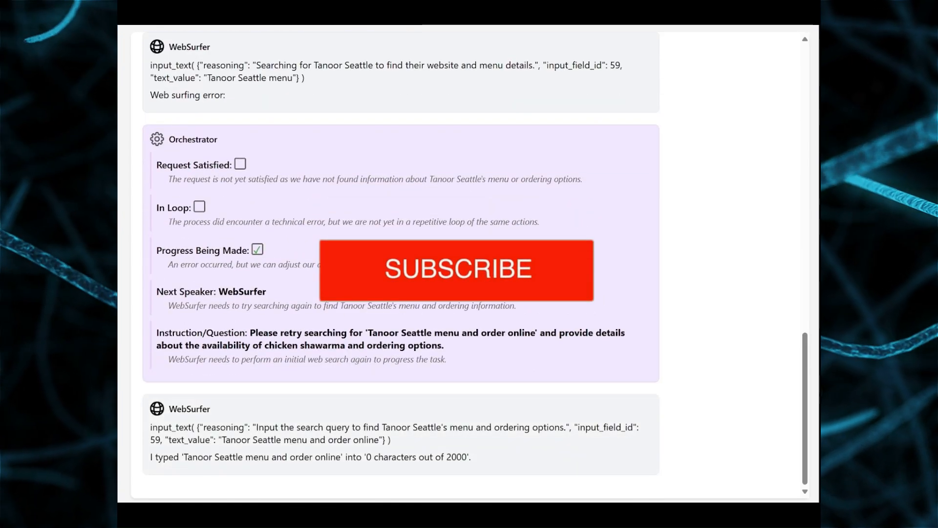
{"action": "scroll", "scroll_direction": "down", "scroll_amount": 3}
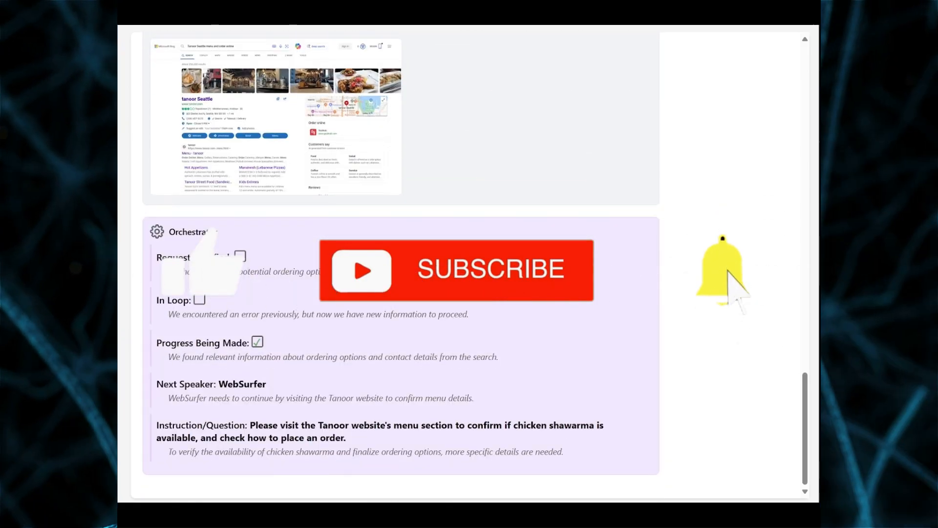
{"action": "scroll", "scroll_direction": "down", "scroll_amount": 3}
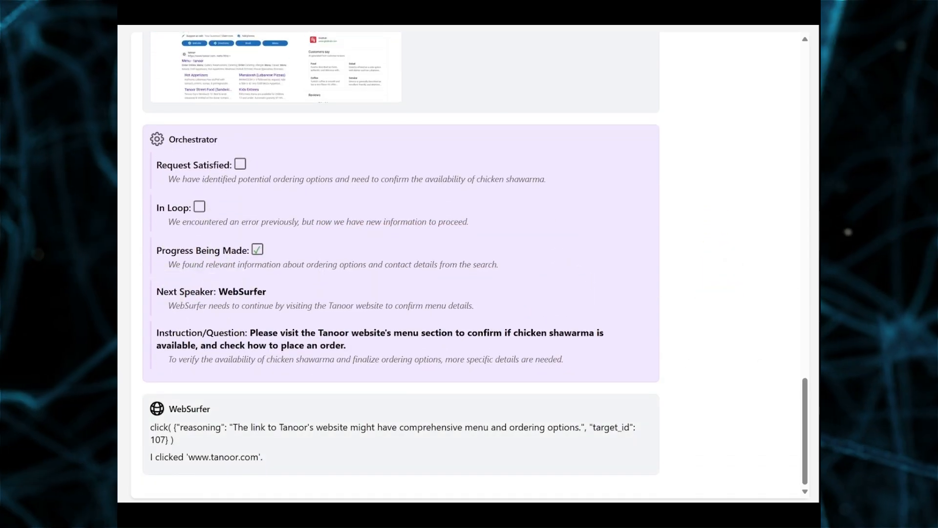
{"action": "scroll", "scroll_direction": "down", "scroll_amount": 3}
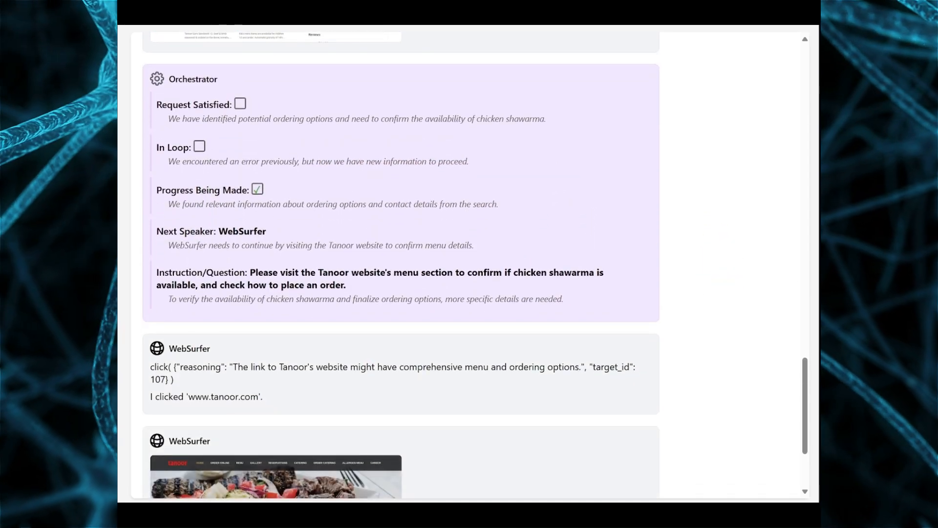
{"action": "scroll", "scroll_direction": "down", "scroll_amount": 3}
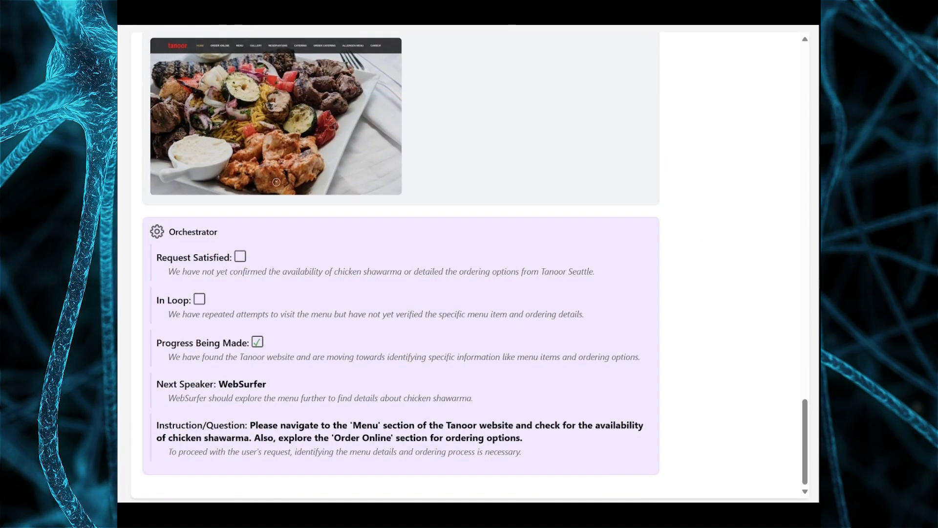
{"action": "scroll", "scroll_direction": "down", "scroll_amount": 3}
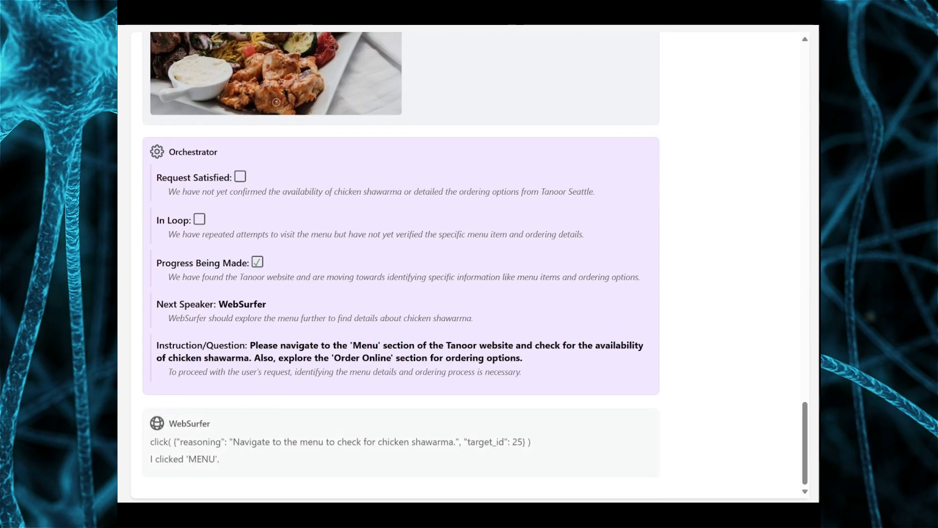
{"action": "scroll", "scroll_direction": "down", "scroll_amount": 3}
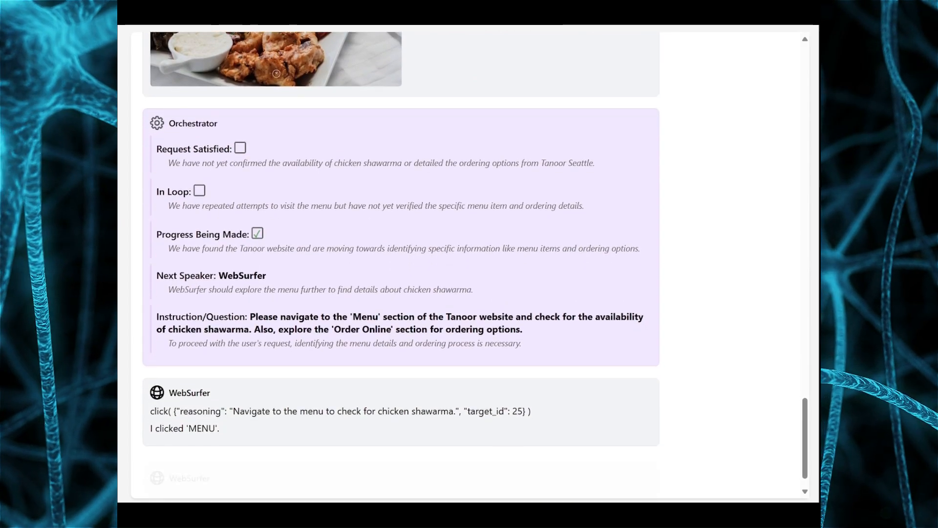
{"action": "scroll", "scroll_direction": "down", "scroll_amount": 3}
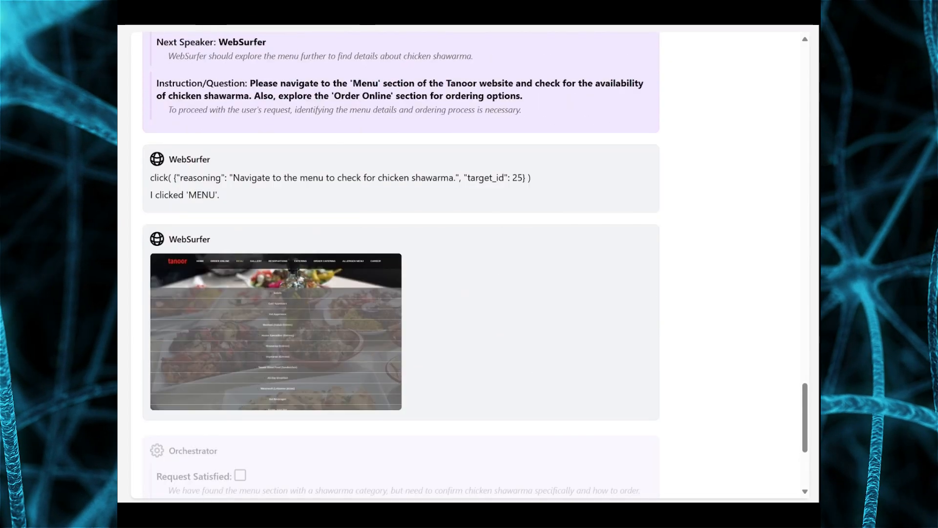
{"action": "scroll", "scroll_direction": "down", "scroll_amount": 3}
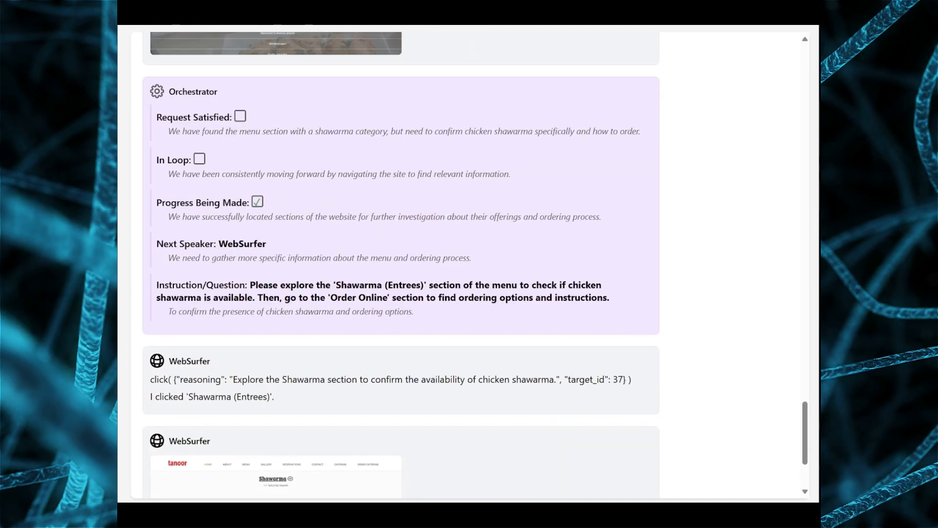
{"action": "scroll", "scroll_direction": "down", "scroll_amount": 3}
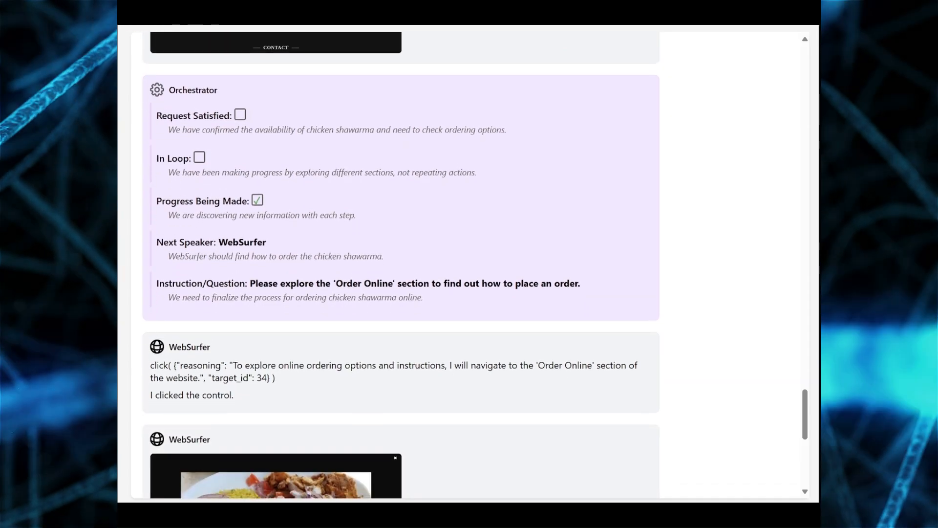
{"action": "scroll", "scroll_direction": "down", "scroll_amount": 3}
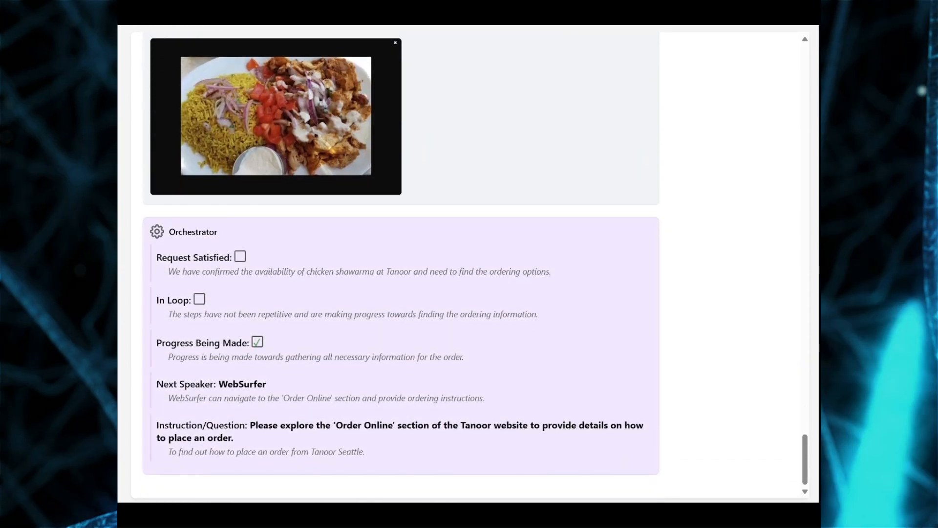
{"action": "scroll", "scroll_direction": "down", "scroll_amount": 3}
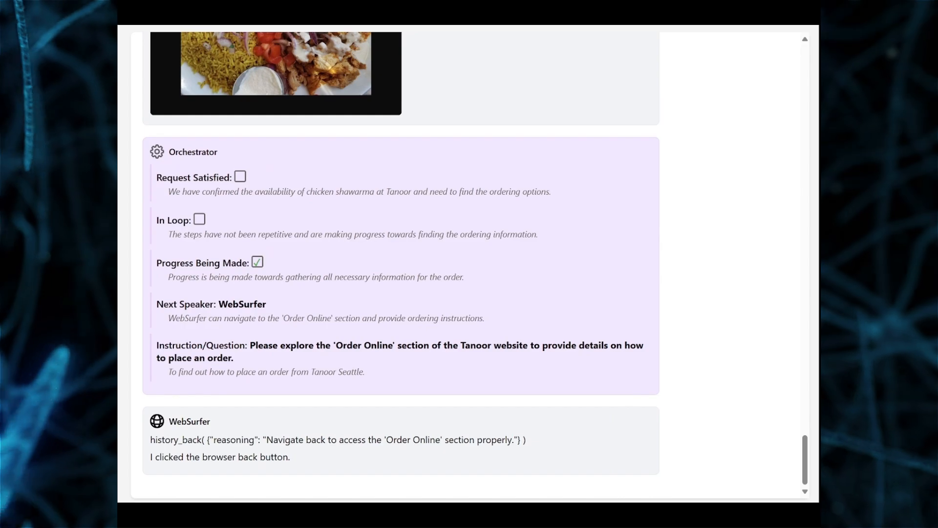
{"action": "scroll", "scroll_direction": "down", "scroll_amount": 3}
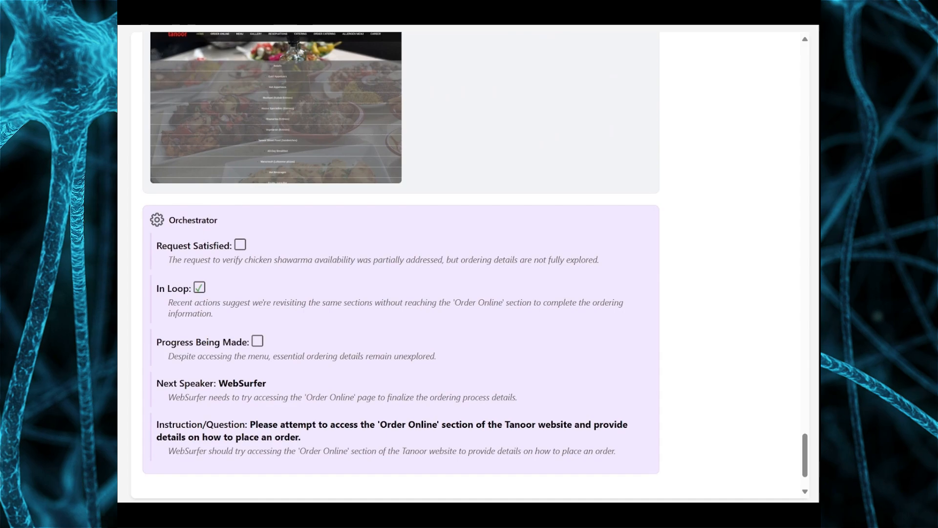
{"action": "scroll", "scroll_direction": "down", "scroll_amount": 3}
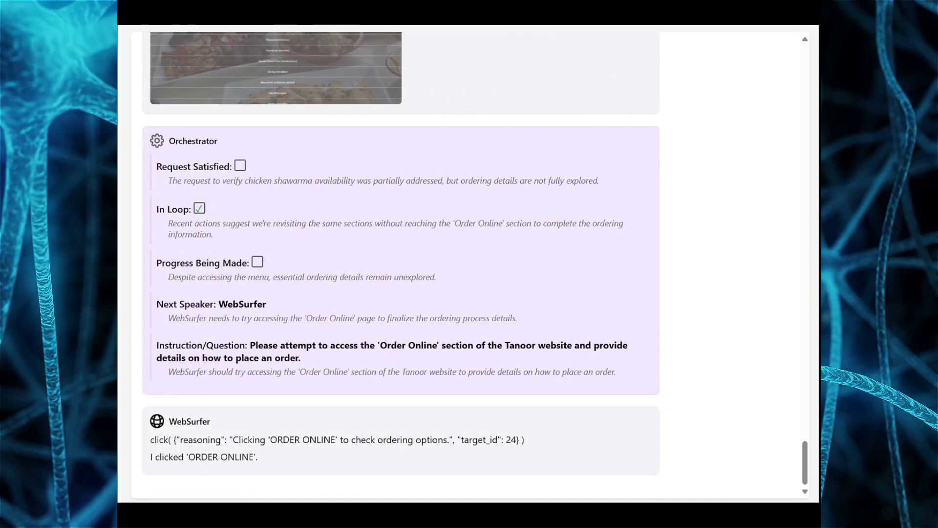
{"action": "scroll", "scroll_direction": "down", "scroll_amount": 3}
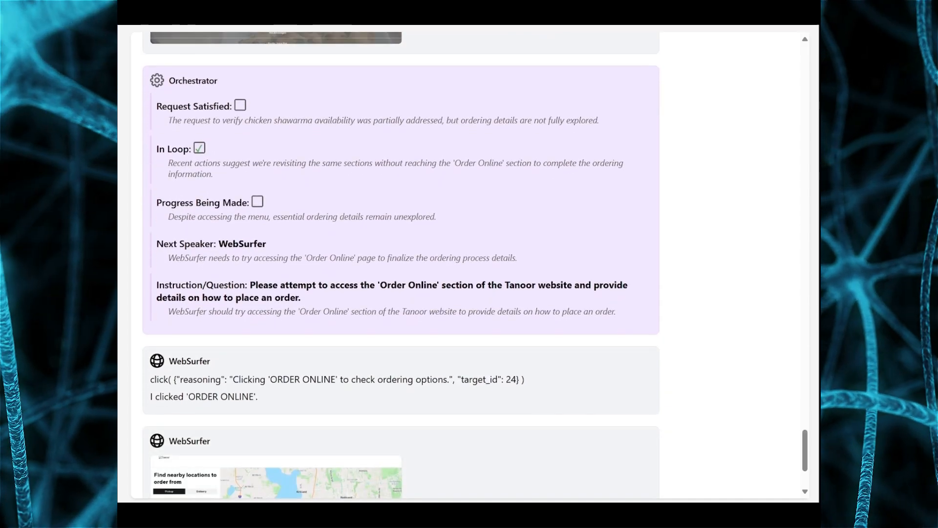
{"action": "scroll", "scroll_direction": "down", "scroll_amount": 3}
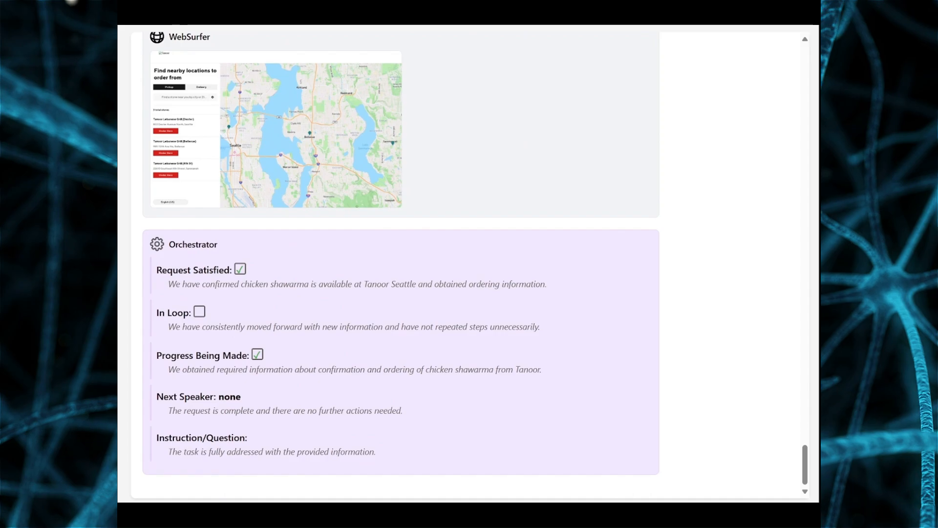
{"action": "scroll", "scroll_direction": "down", "scroll_amount": 3}
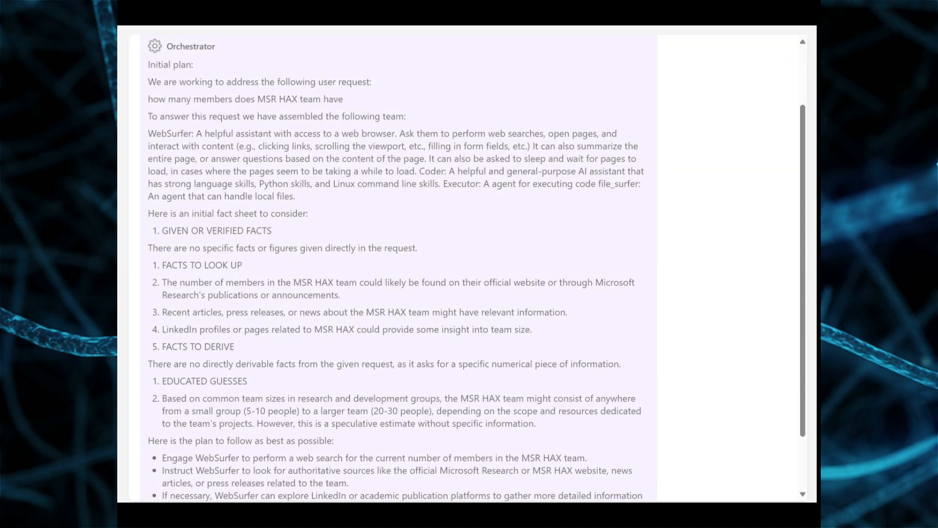
{"action": "scroll", "scroll_direction": "down", "scroll_amount": 3}
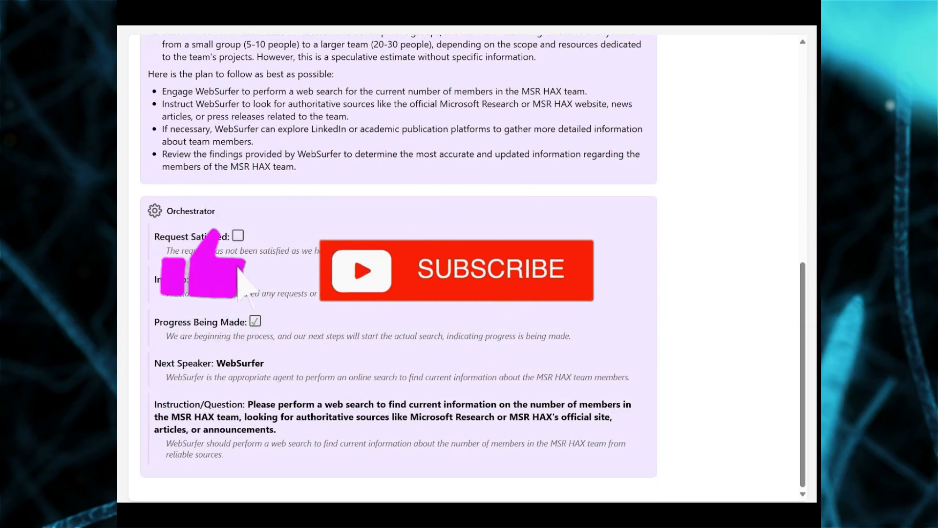
{"action": "scroll", "scroll_direction": "down", "scroll_amount": 3}
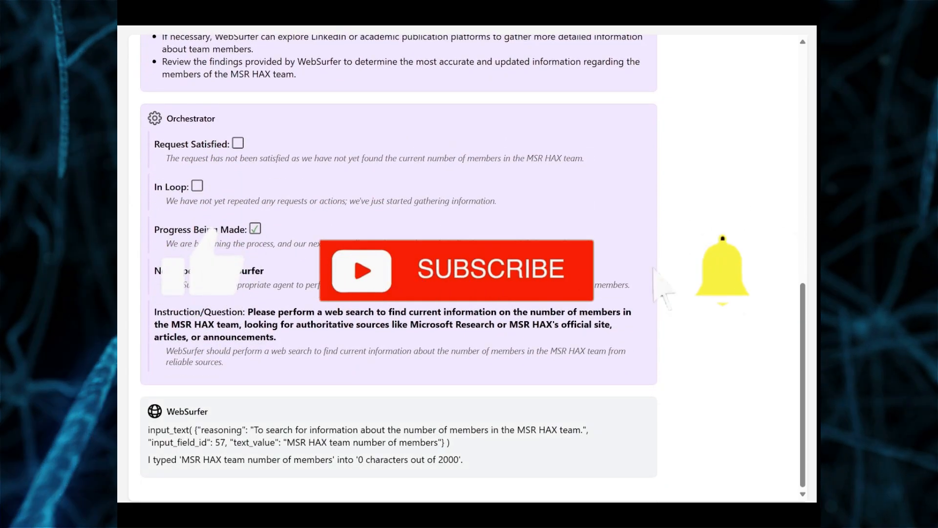
{"action": "scroll", "scroll_direction": "down", "scroll_amount": 3}
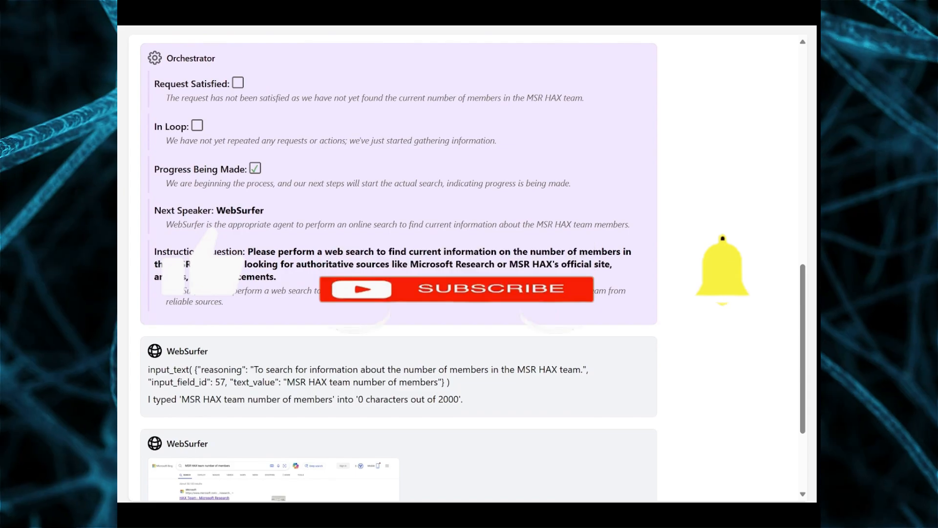
{"action": "scroll", "scroll_direction": "down", "scroll_amount": 3}
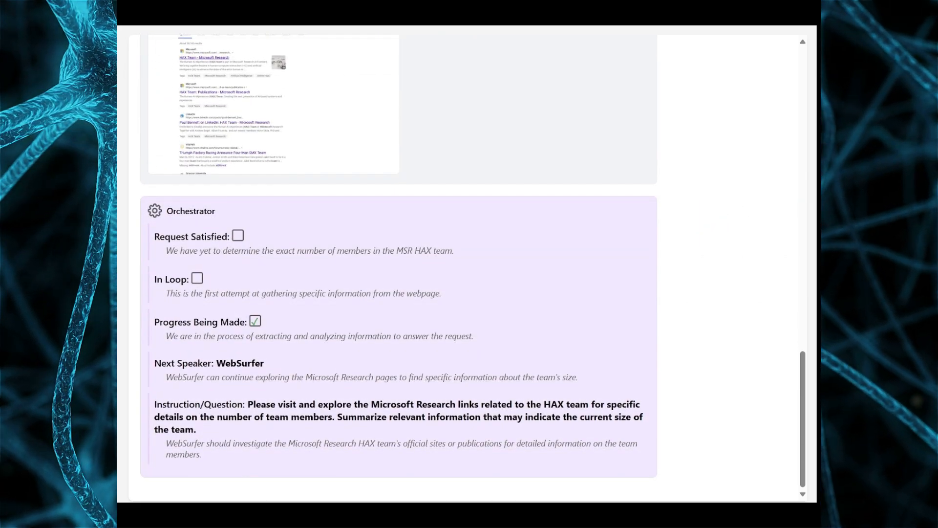
{"action": "scroll", "scroll_direction": "down", "scroll_amount": 3}
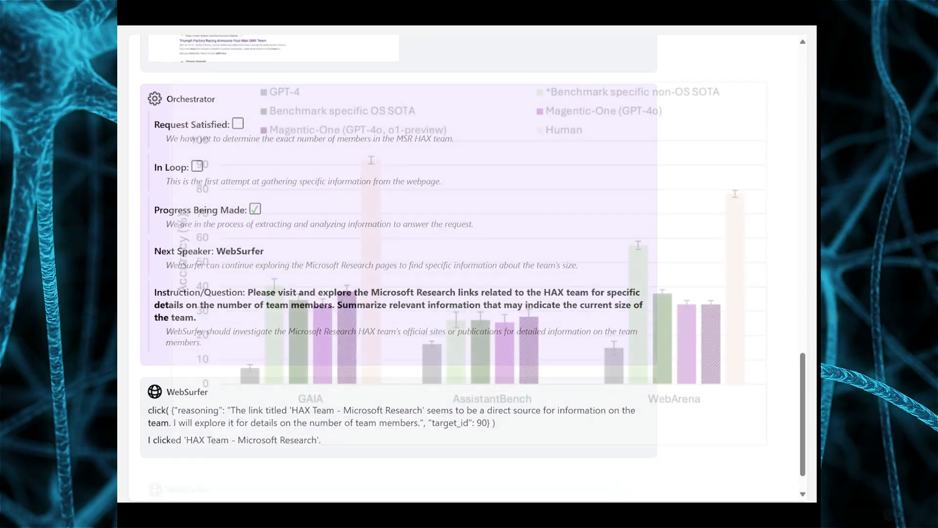
{"action": "scroll", "scroll_direction": "down", "scroll_amount": 3}
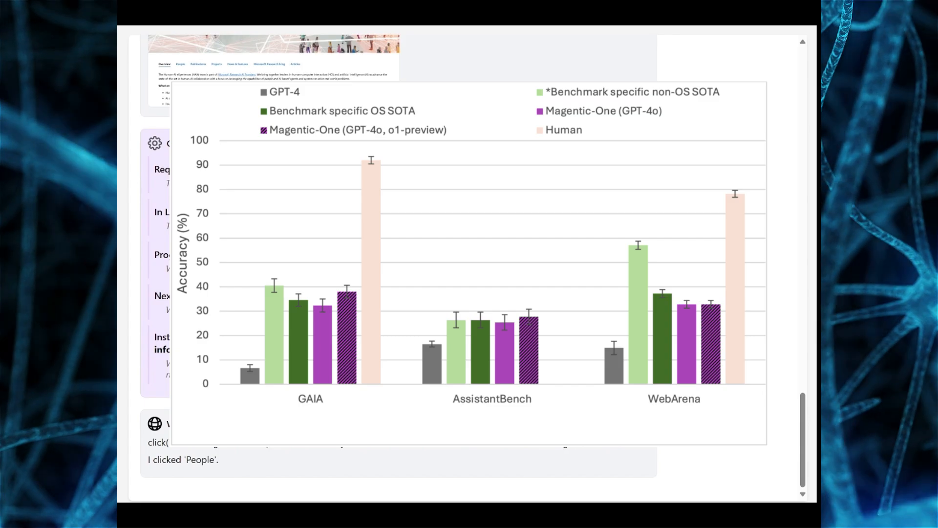
{"action": "scroll", "scroll_direction": "down", "scroll_amount": 3}
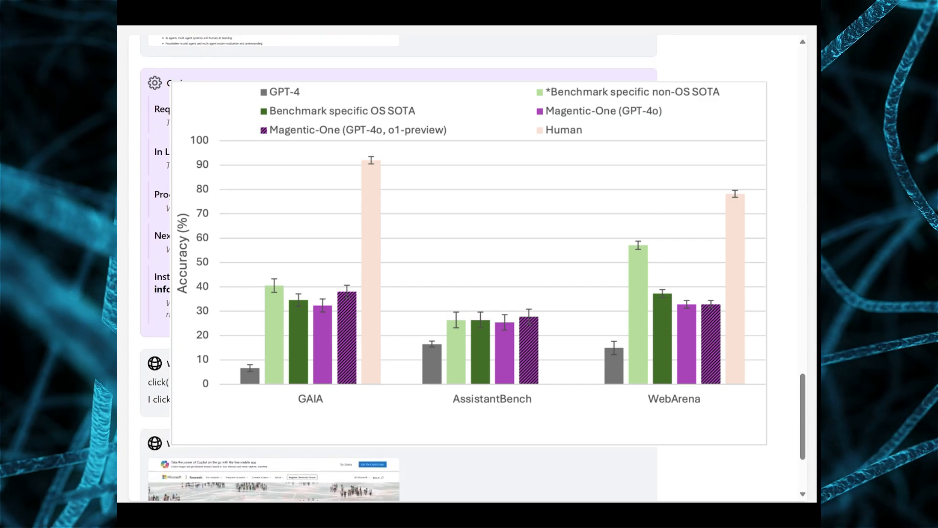
{"action": "scroll", "scroll_direction": "down", "scroll_amount": 3}
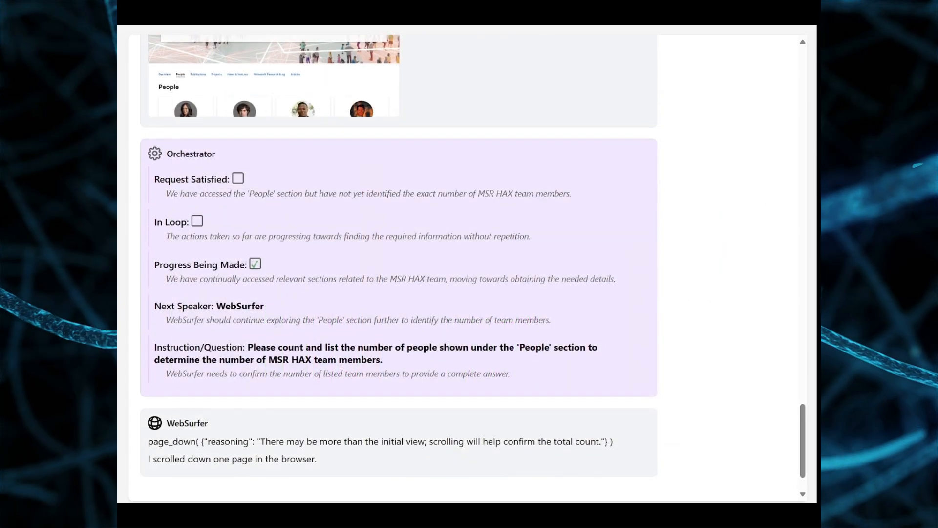
{"action": "scroll", "scroll_direction": "down", "scroll_amount": 3}
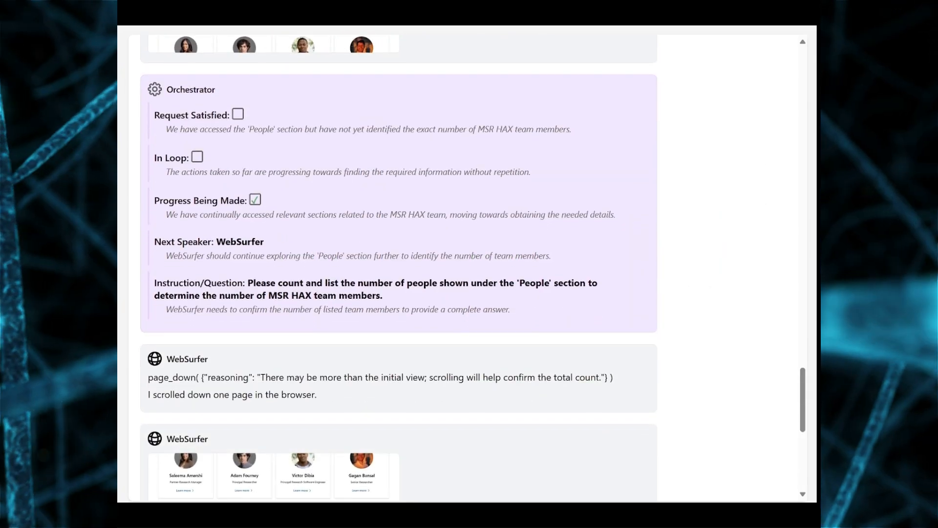
{"action": "scroll", "scroll_direction": "down", "scroll_amount": 3}
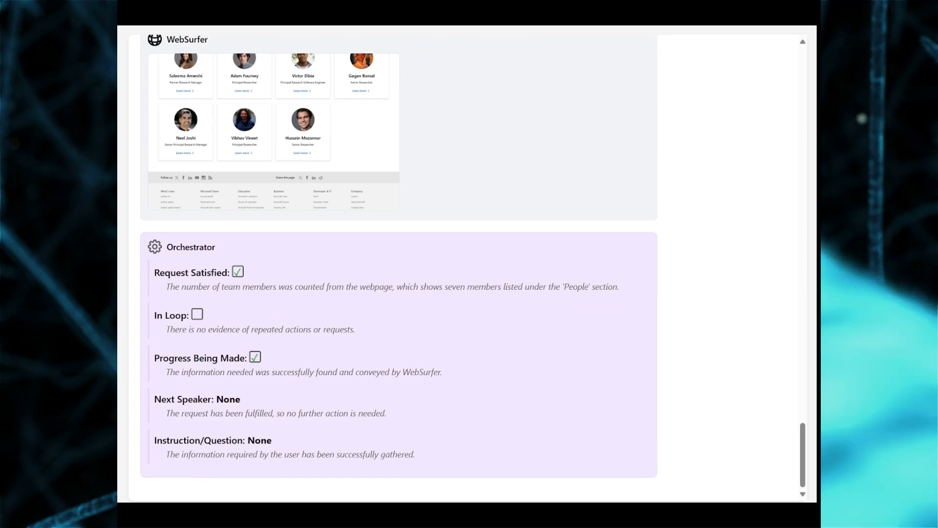
{"action": "scroll", "scroll_direction": "down", "scroll_amount": 3}
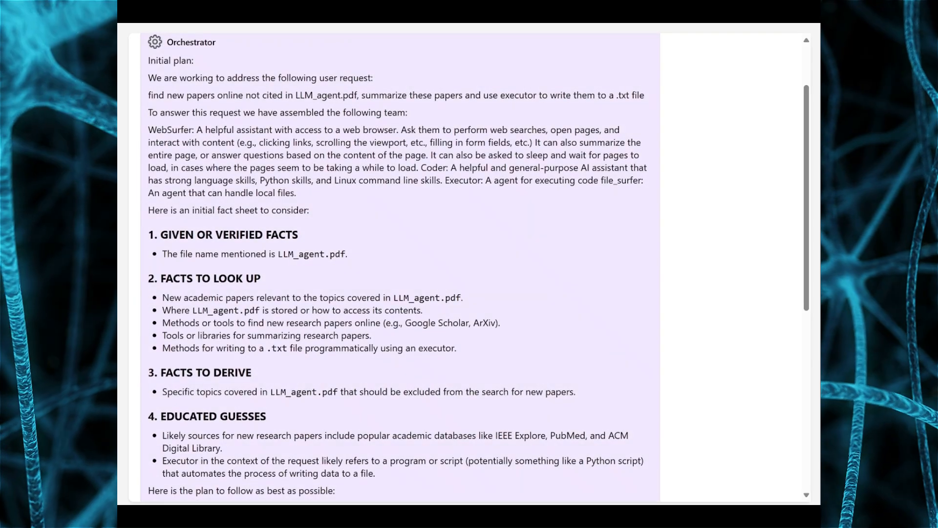
{"action": "scroll", "scroll_direction": "down", "scroll_amount": 3}
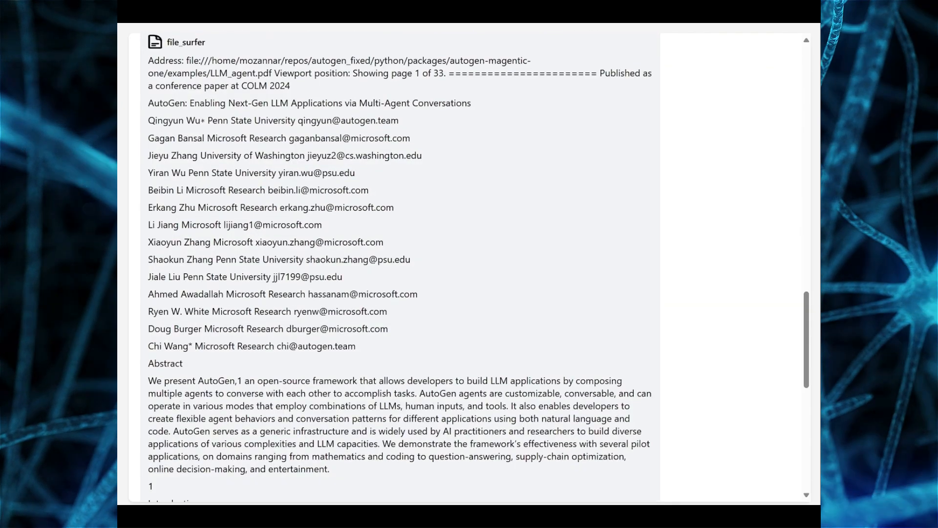
{"action": "scroll", "scroll_direction": "down", "scroll_amount": 3}
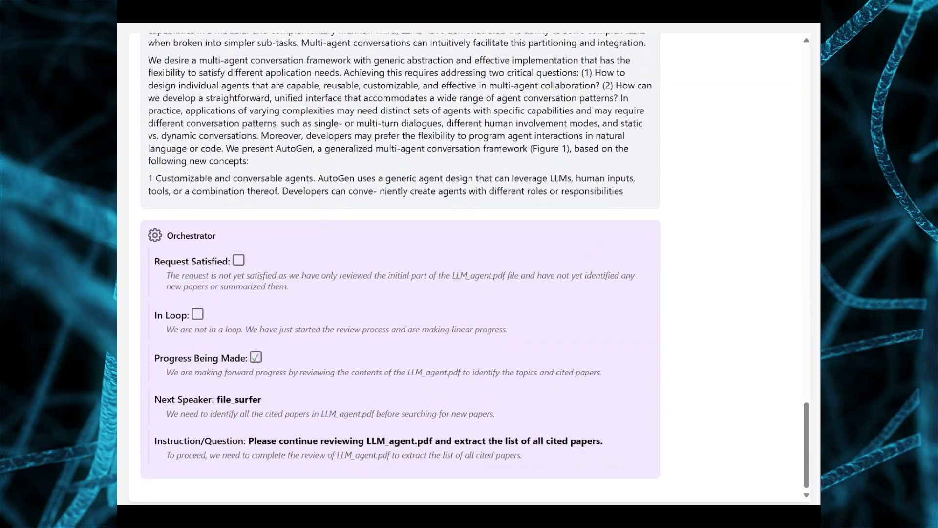
{"action": "scroll", "scroll_direction": "down", "scroll_amount": 3}
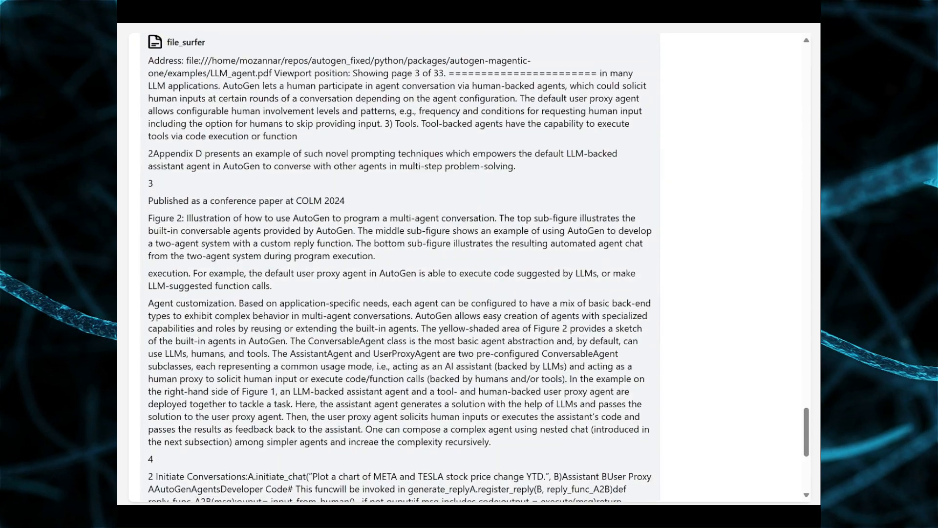
{"action": "scroll", "scroll_direction": "down", "scroll_amount": 3}
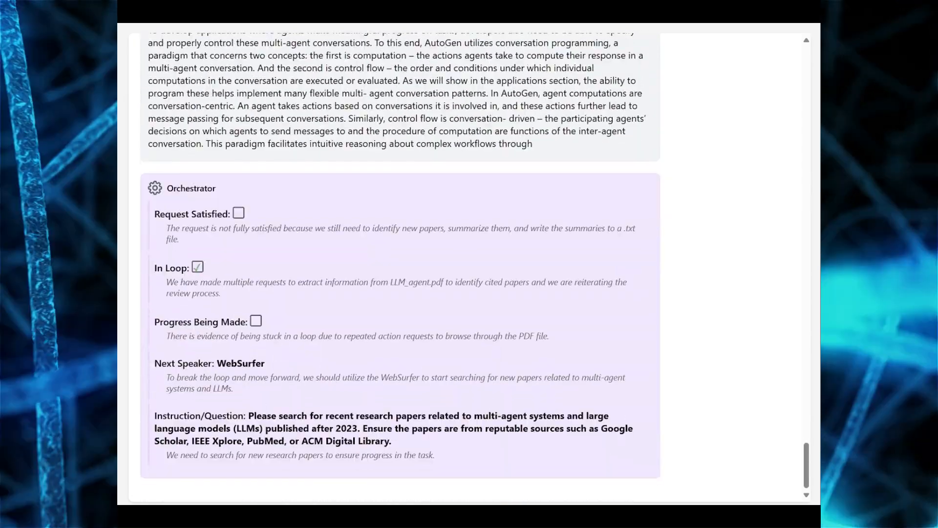
{"action": "scroll", "scroll_direction": "down", "scroll_amount": 3}
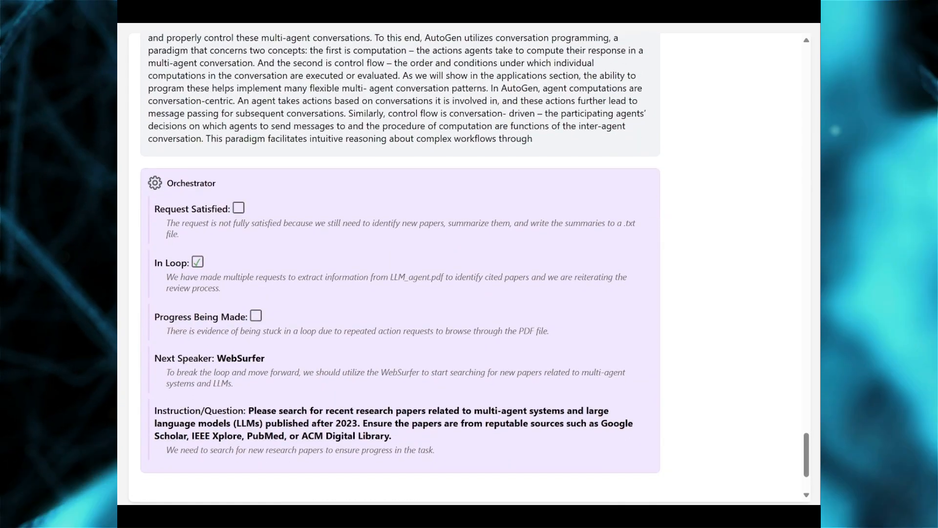
{"action": "scroll", "scroll_direction": "down", "scroll_amount": 3}
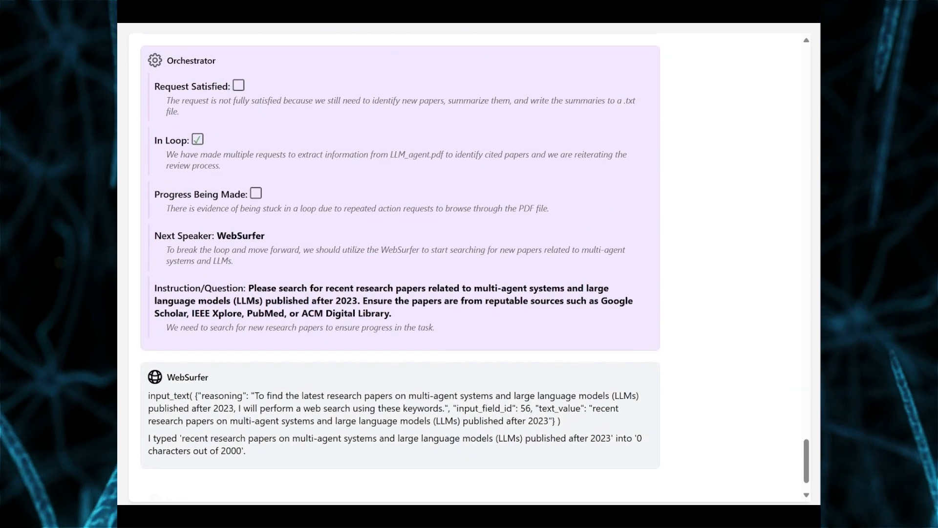
{"action": "scroll", "scroll_direction": "down", "scroll_amount": 3}
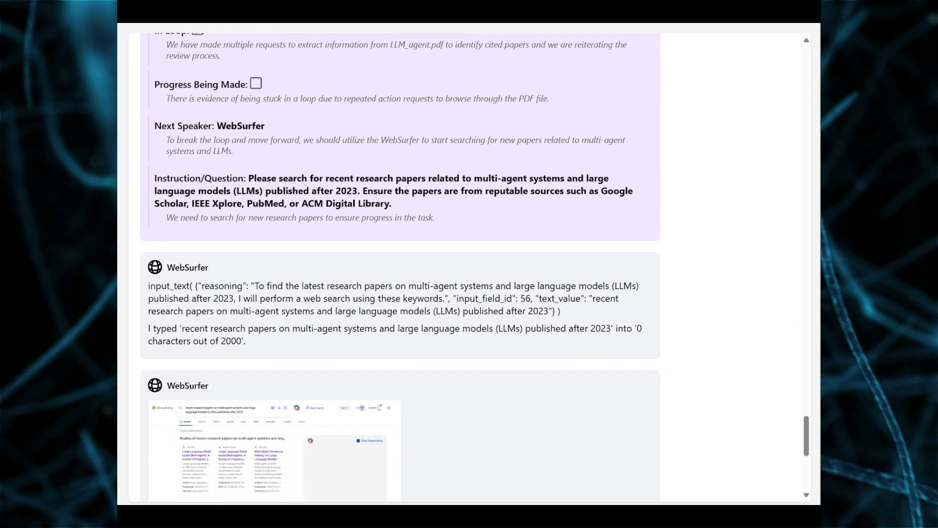
{"action": "scroll", "scroll_direction": "down", "scroll_amount": 3}
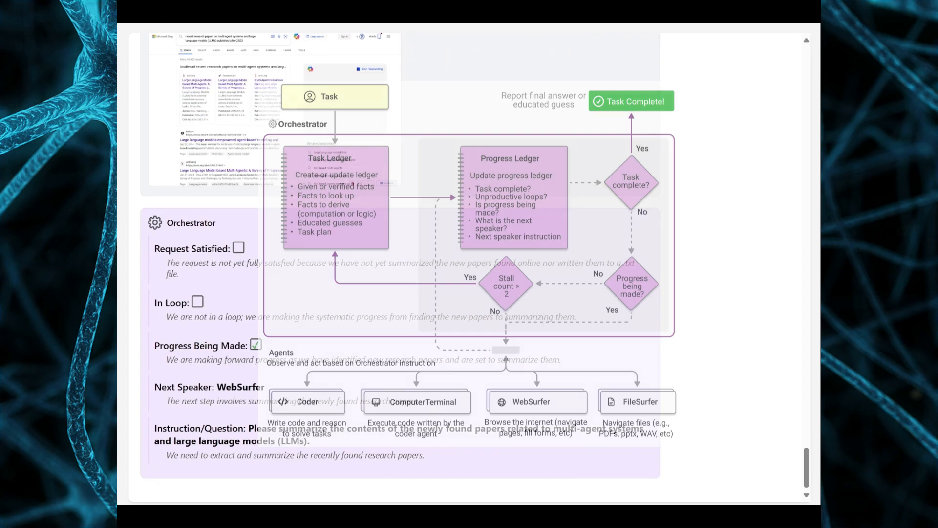
{"action": "scroll", "scroll_direction": "down", "scroll_amount": 3}
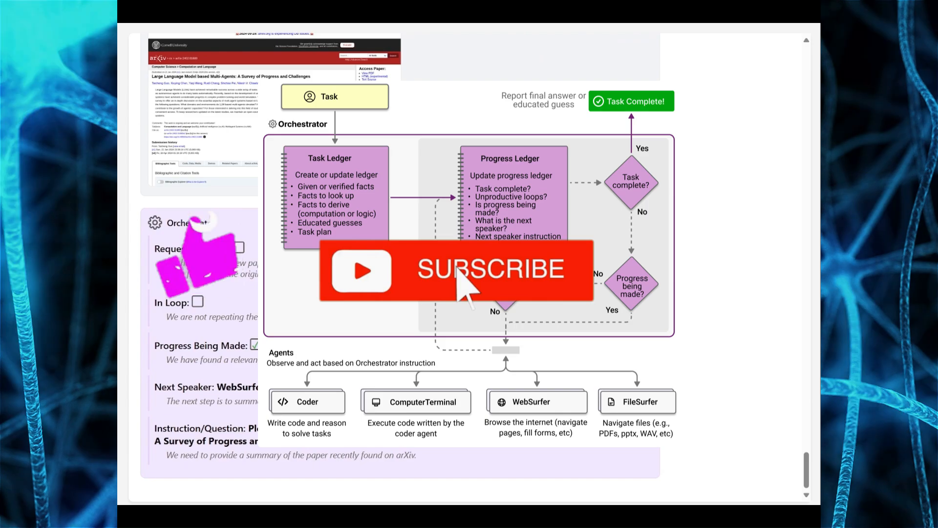
{"action": "scroll", "scroll_direction": "down", "scroll_amount": 3}
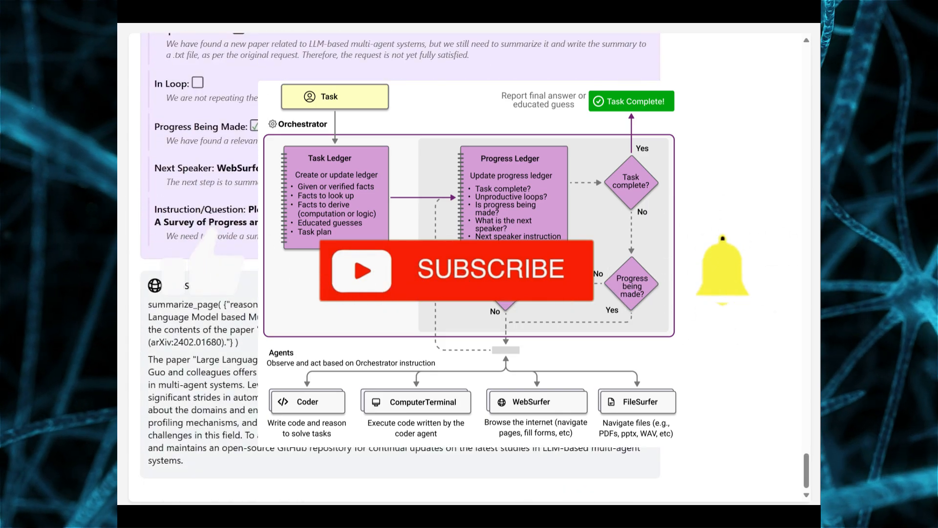
{"action": "scroll", "scroll_direction": "down", "scroll_amount": 3}
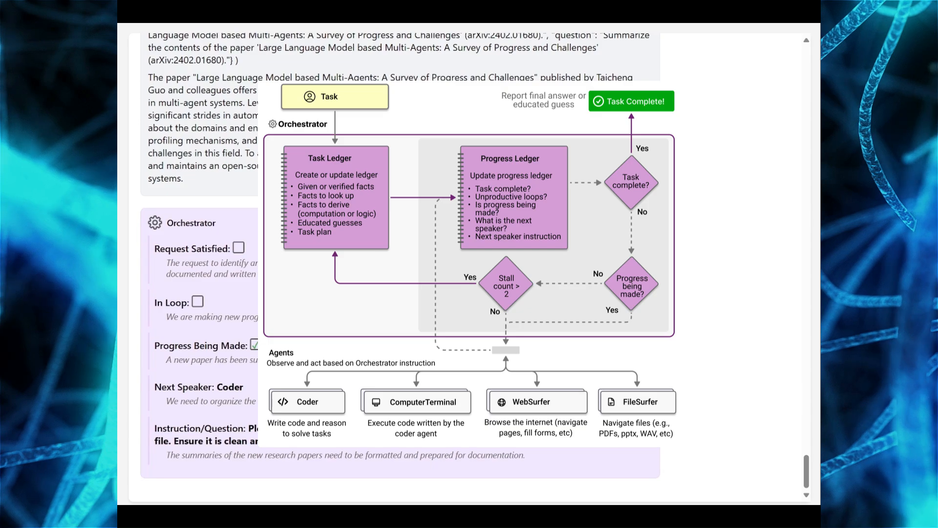
{"action": "scroll", "scroll_direction": "down", "scroll_amount": 3}
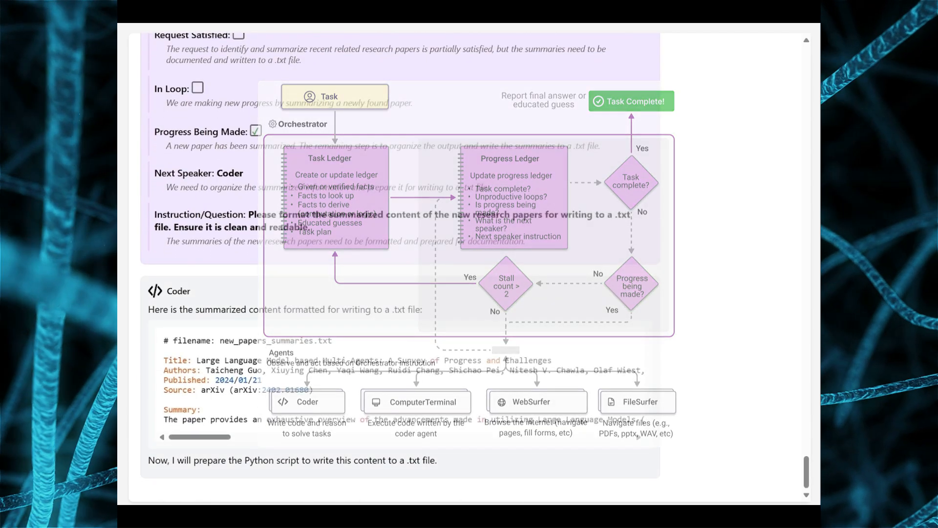
{"action": "scroll", "scroll_direction": "down", "scroll_amount": 3}
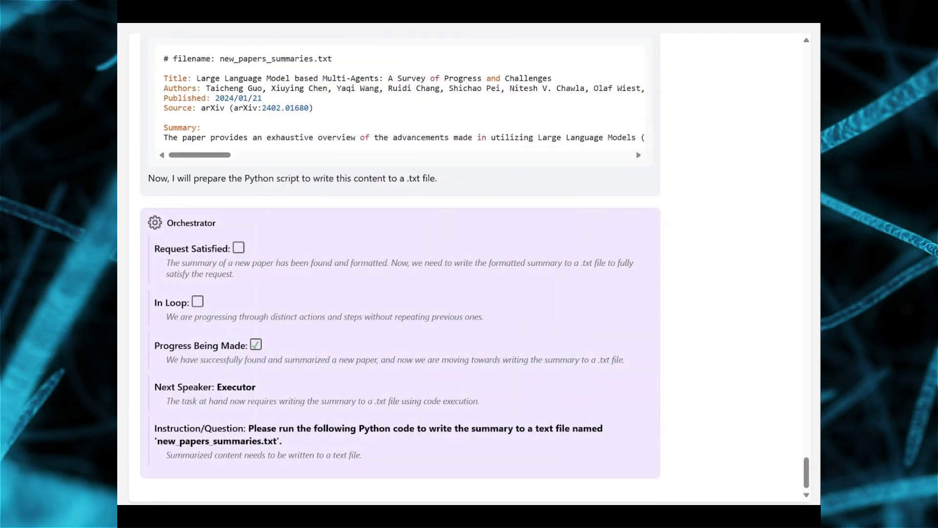
{"action": "scroll", "scroll_direction": "down", "scroll_amount": 3}
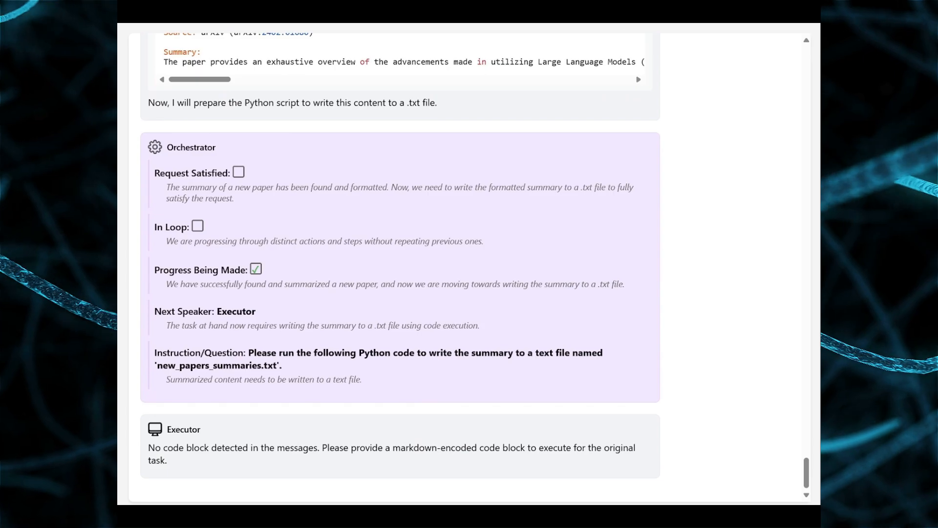
{"action": "scroll", "scroll_direction": "down", "scroll_amount": 3}
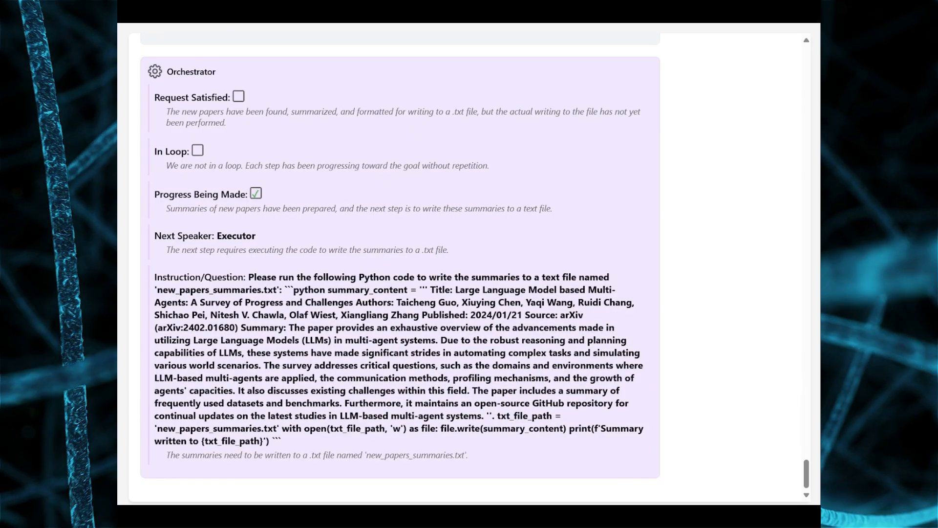
{"action": "scroll", "scroll_direction": "down", "scroll_amount": 3}
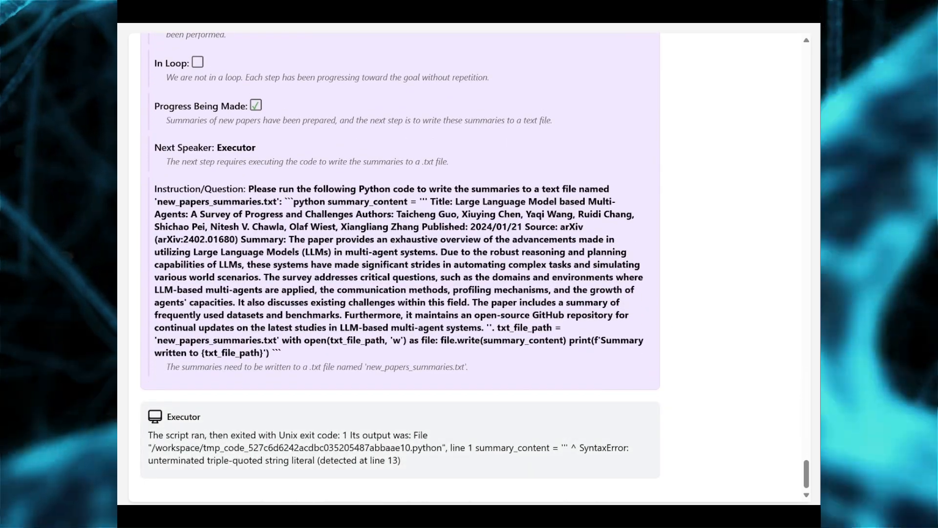
{"action": "scroll", "scroll_direction": "down", "scroll_amount": 3}
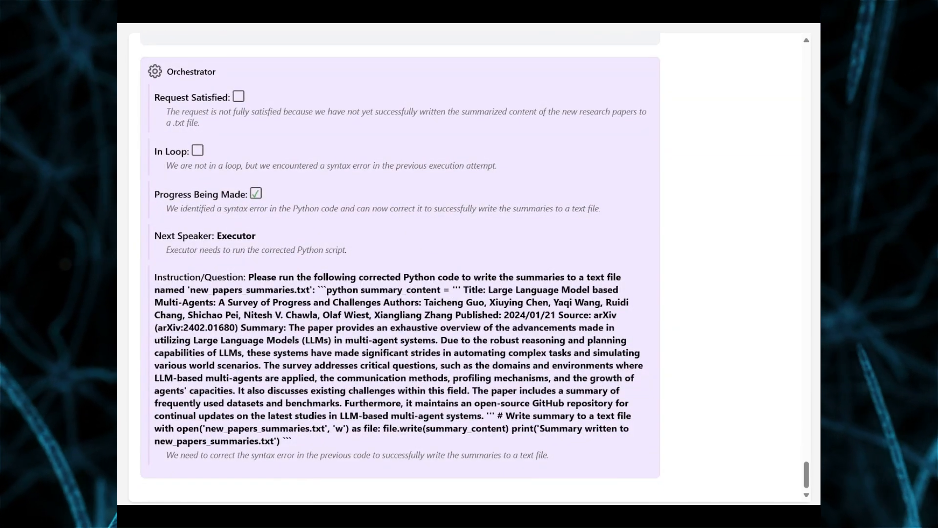
{"action": "scroll", "scroll_direction": "down", "scroll_amount": 3}
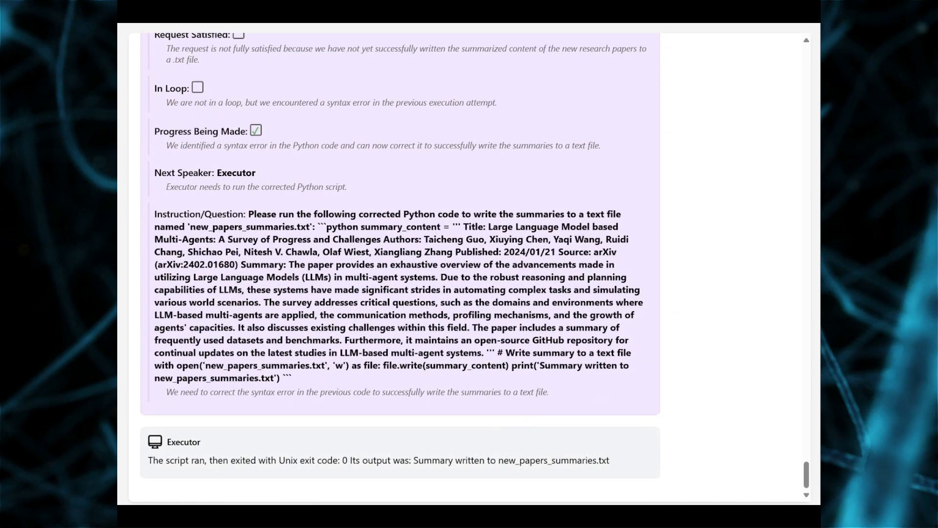
{"action": "scroll", "scroll_direction": "down", "scroll_amount": 3}
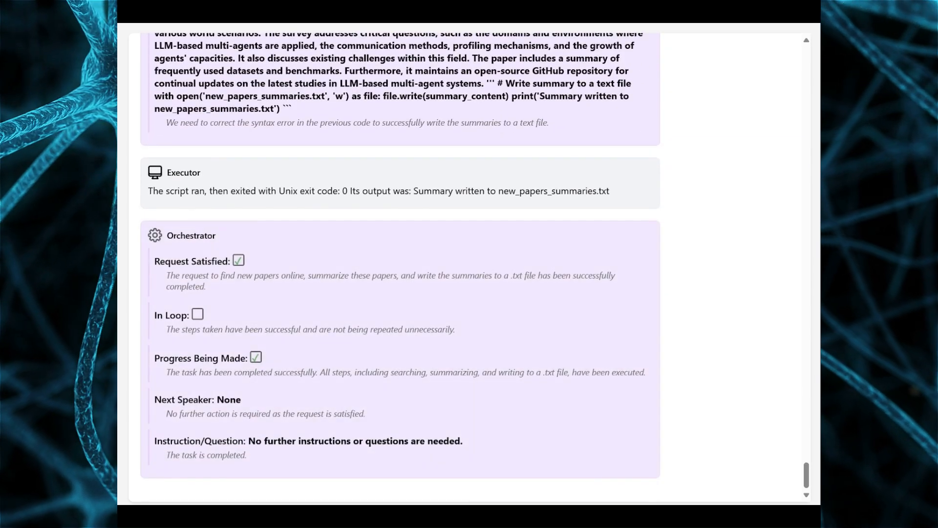
{"action": "scroll", "scroll_direction": "down", "scroll_amount": 3}
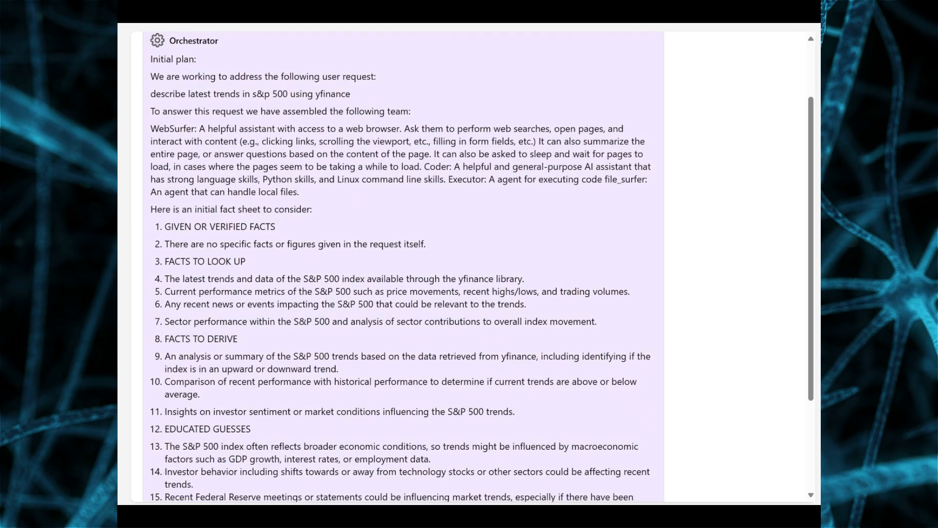
{"action": "scroll", "scroll_direction": "down", "scroll_amount": 3}
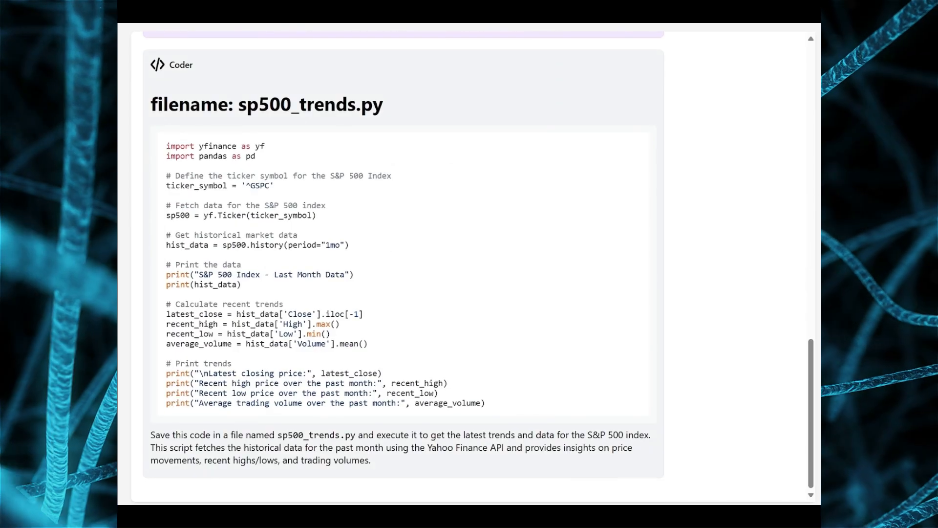
{"action": "scroll", "scroll_direction": "down", "scroll_amount": 3}
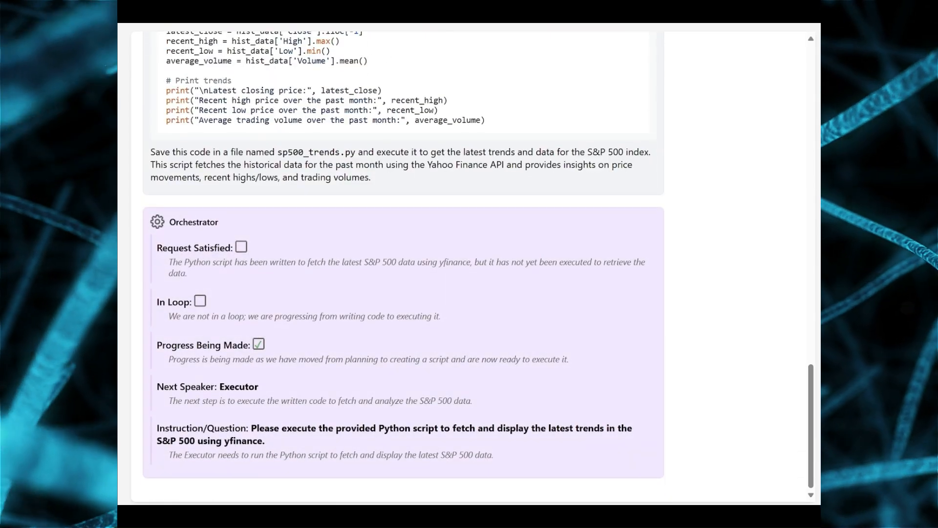
{"action": "scroll", "scroll_direction": "down", "scroll_amount": 3}
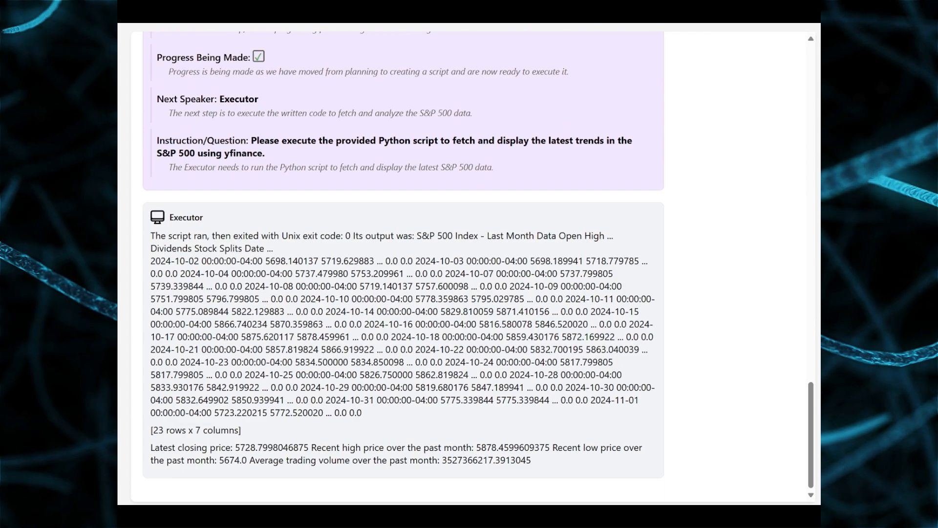
{"action": "scroll", "scroll_direction": "down", "scroll_amount": 3}
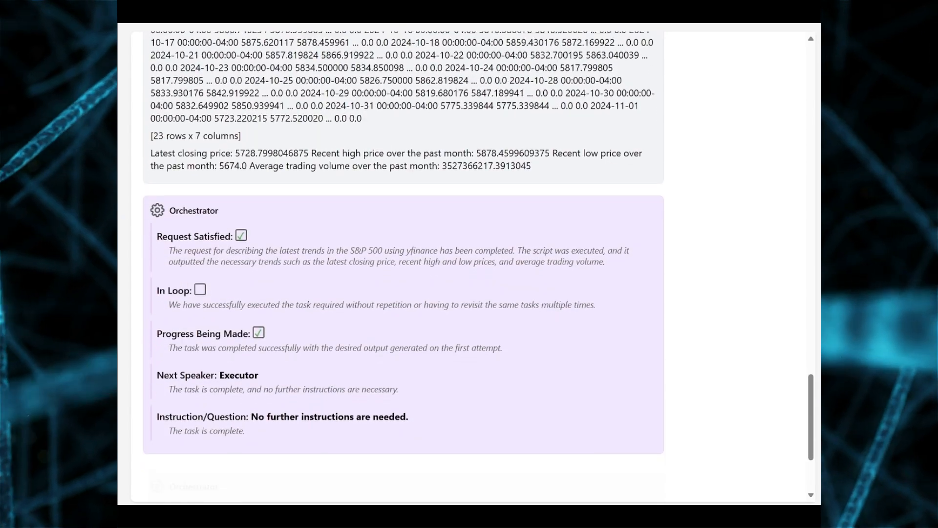
{"action": "scroll", "scroll_direction": "down", "scroll_amount": 3}
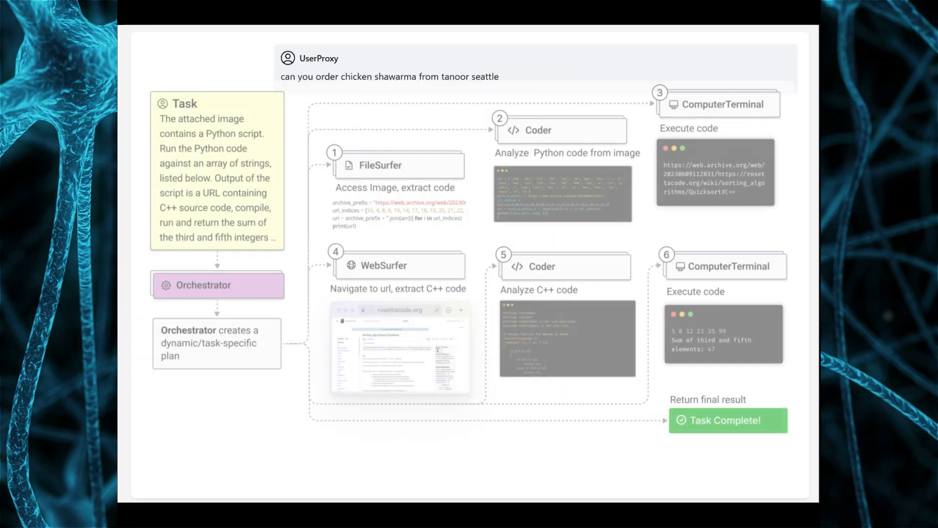
{"action": "scroll", "scroll_direction": "down", "scroll_amount": 3}
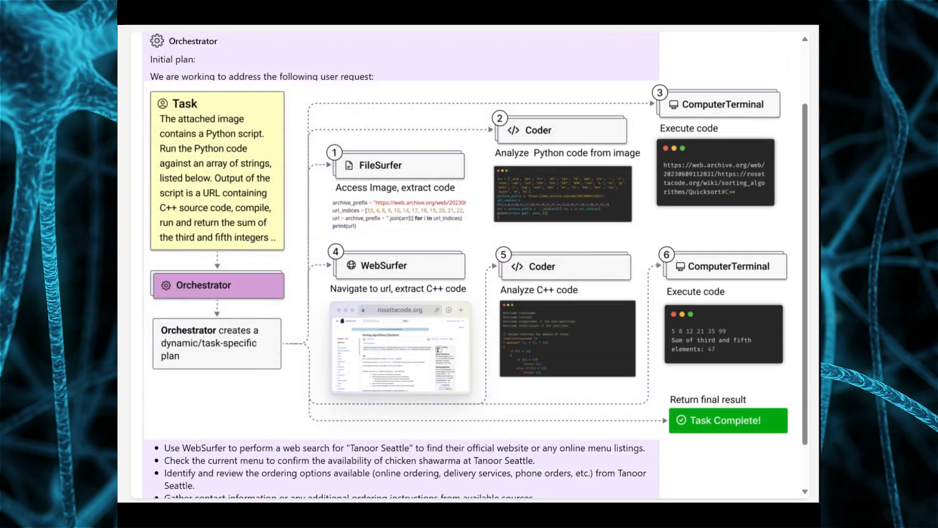
{"action": "scroll", "scroll_direction": "down", "scroll_amount": 3}
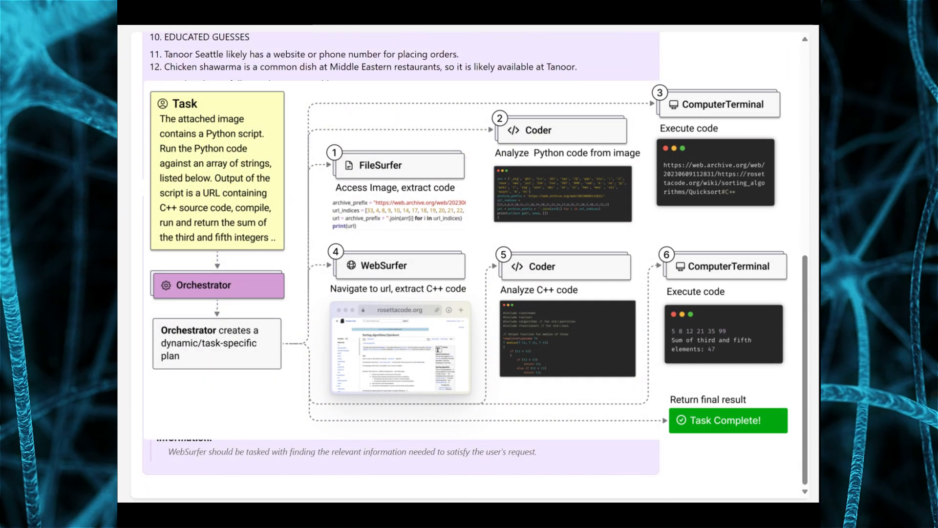
{"action": "scroll", "scroll_direction": "down", "scroll_amount": 3}
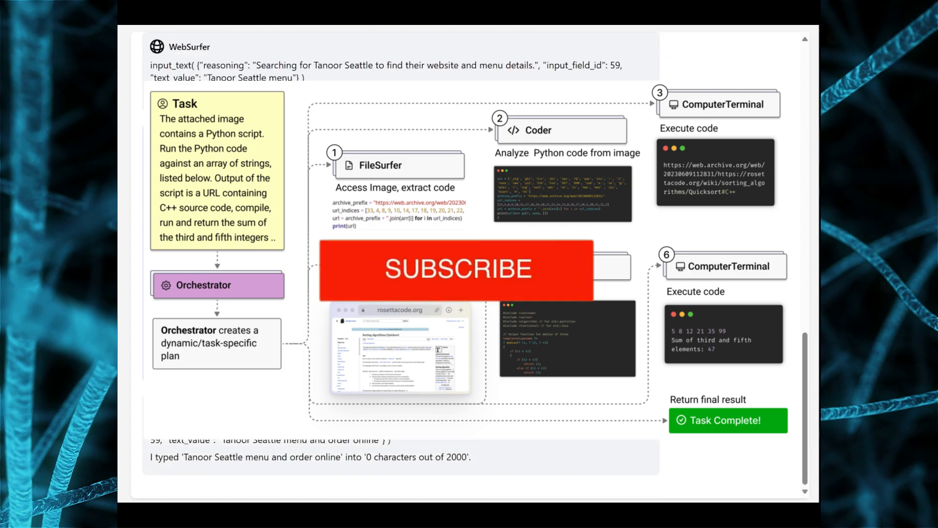
{"action": "scroll", "scroll_direction": "down", "scroll_amount": 3}
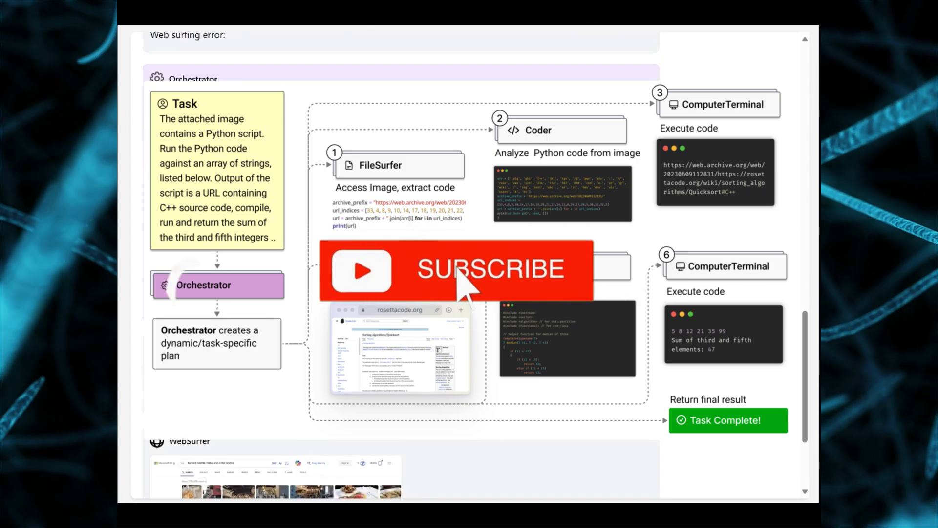
{"action": "scroll", "scroll_direction": "down", "scroll_amount": 3}
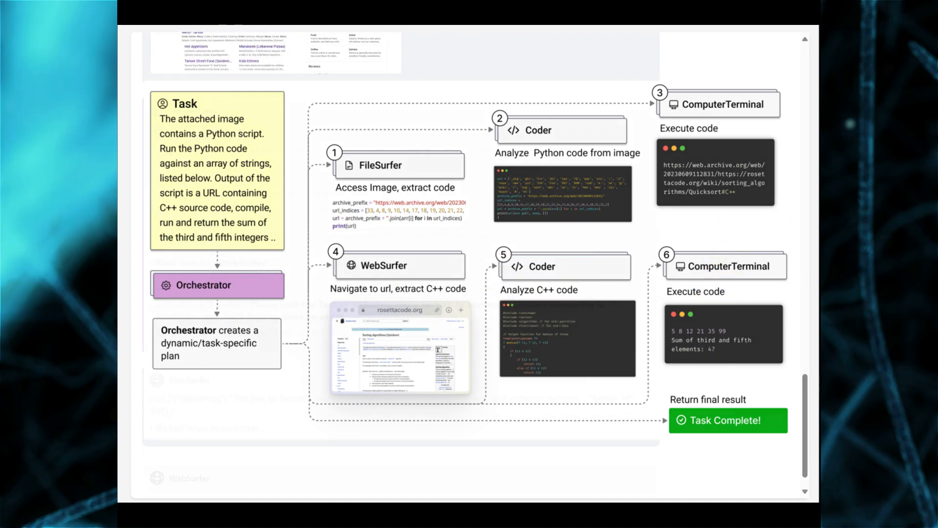
{"action": "scroll", "scroll_direction": "down", "scroll_amount": 3}
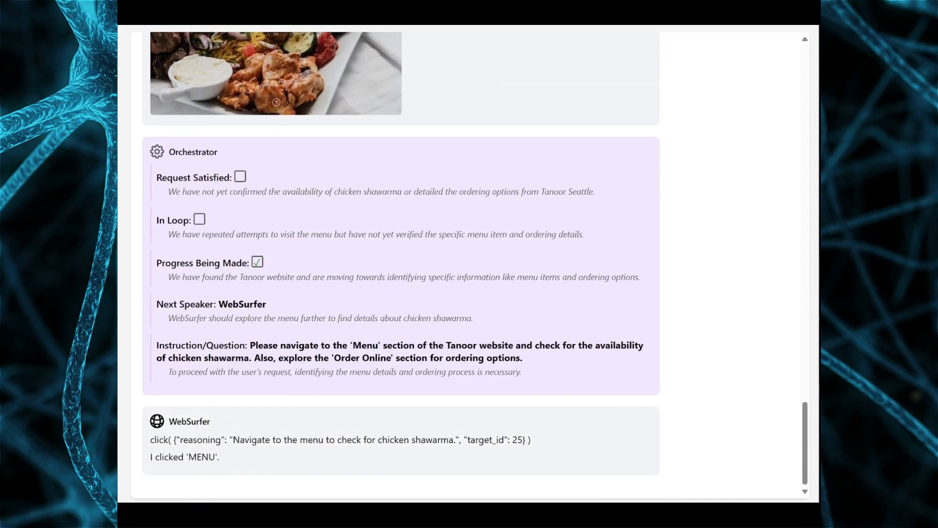
{"action": "scroll", "scroll_direction": "down", "scroll_amount": 3}
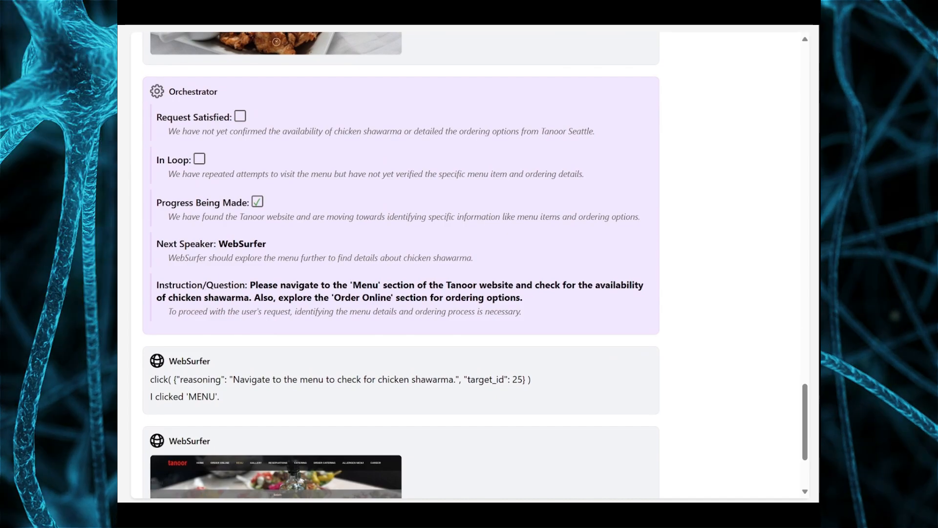
{"action": "scroll", "scroll_direction": "down", "scroll_amount": 3}
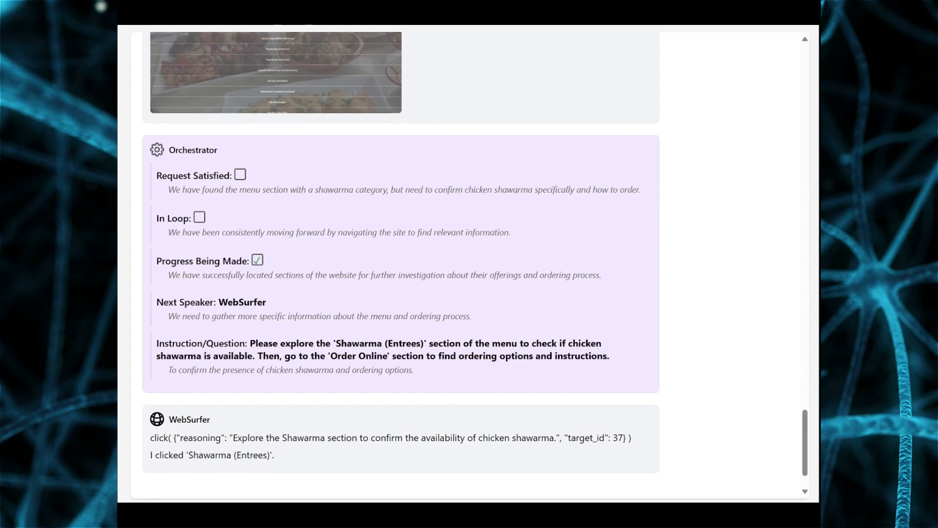
{"action": "scroll", "scroll_direction": "down", "scroll_amount": 3}
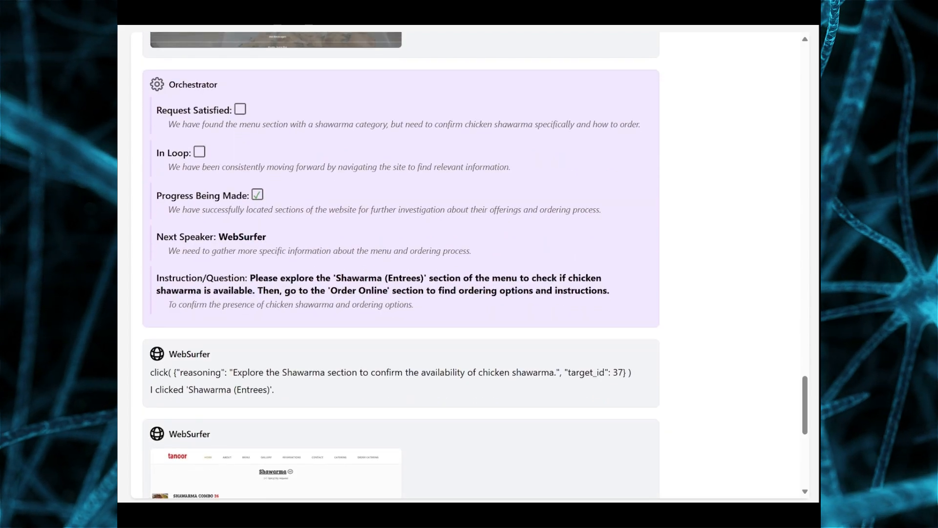
{"action": "scroll", "scroll_direction": "down", "scroll_amount": 3}
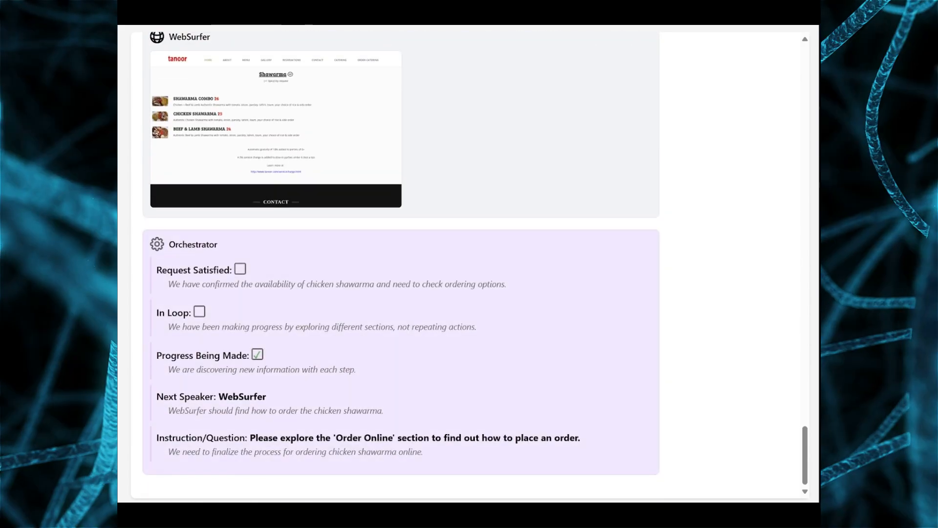
{"action": "scroll", "scroll_direction": "down", "scroll_amount": 3}
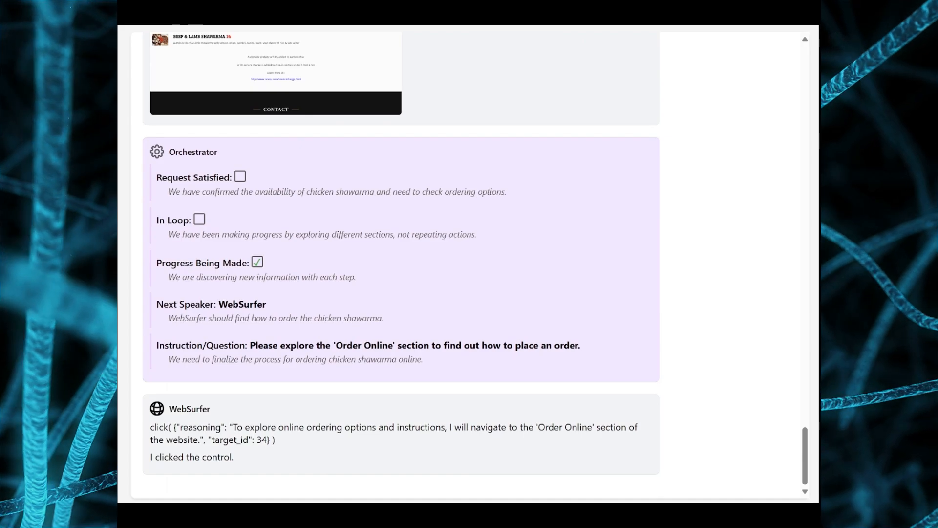
{"action": "scroll", "scroll_direction": "down", "scroll_amount": 3}
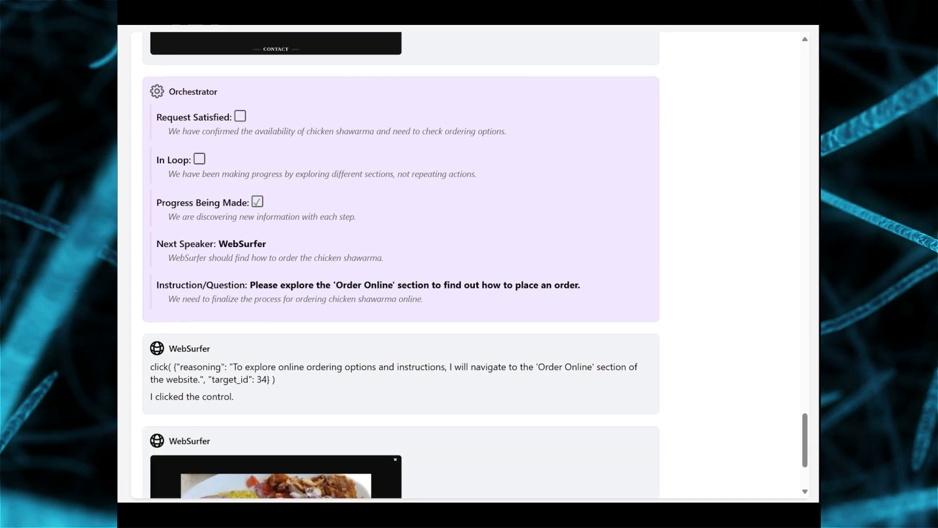
{"action": "scroll", "scroll_direction": "down", "scroll_amount": 3}
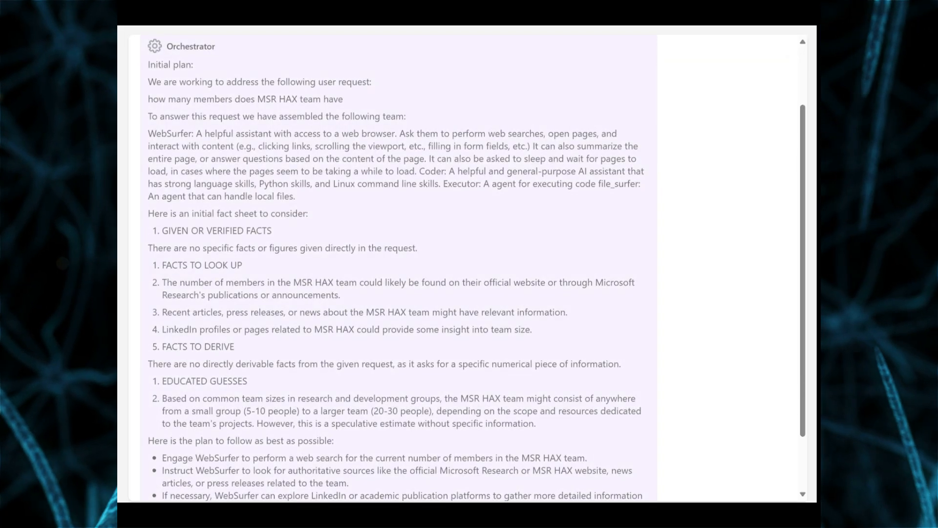
{"action": "scroll", "scroll_direction": "down", "scroll_amount": 3}
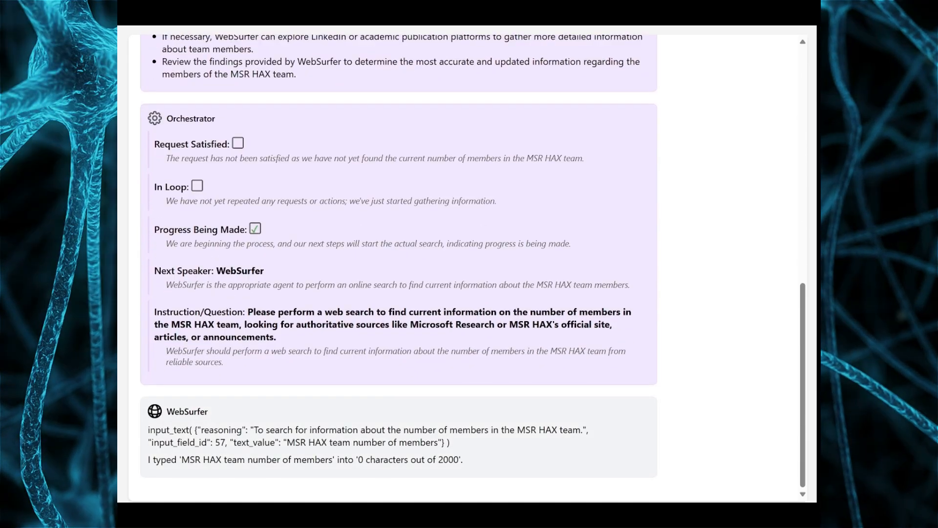
{"action": "scroll", "scroll_direction": "down", "scroll_amount": 3}
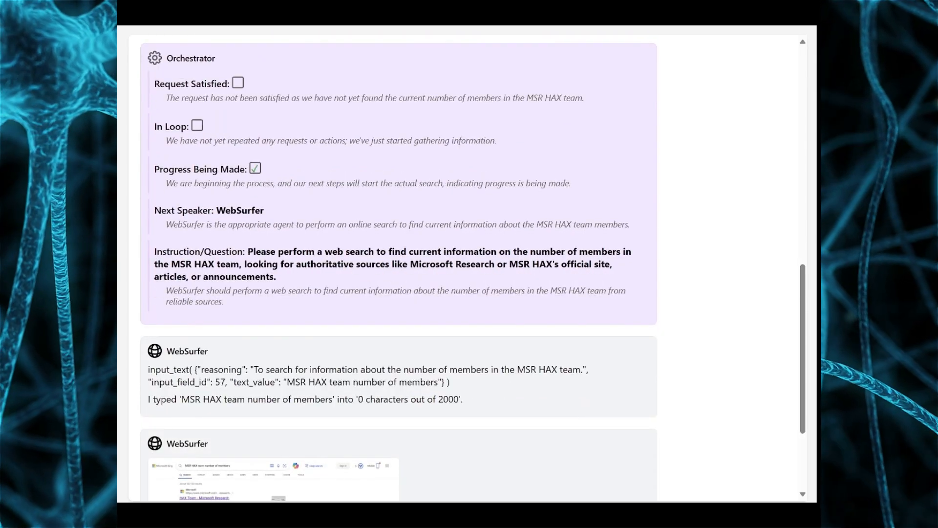
{"action": "scroll", "scroll_direction": "down", "scroll_amount": 3}
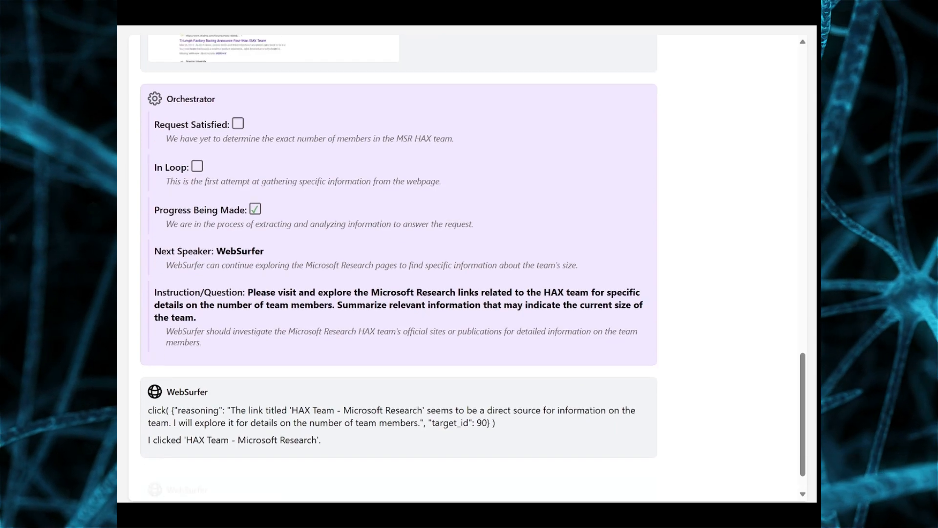
{"action": "scroll", "scroll_direction": "down", "scroll_amount": 3}
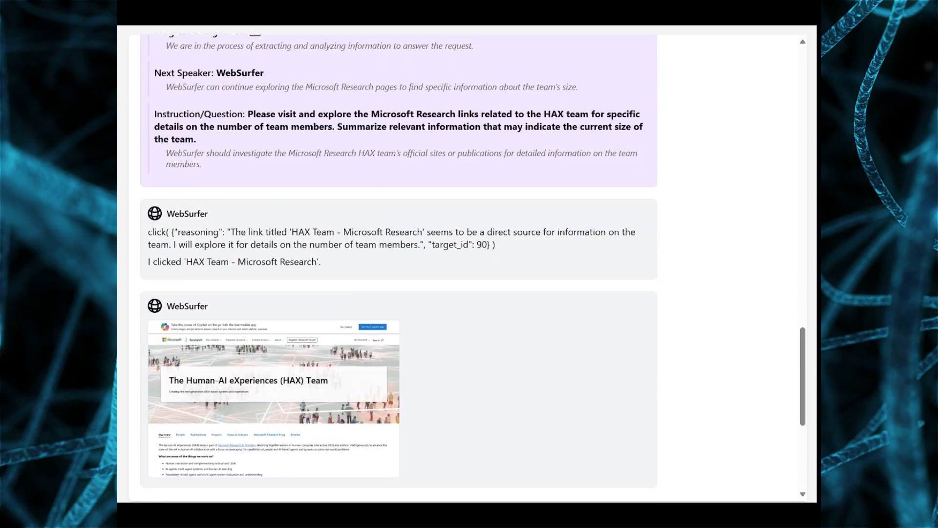
{"action": "scroll", "scroll_direction": "down", "scroll_amount": 3}
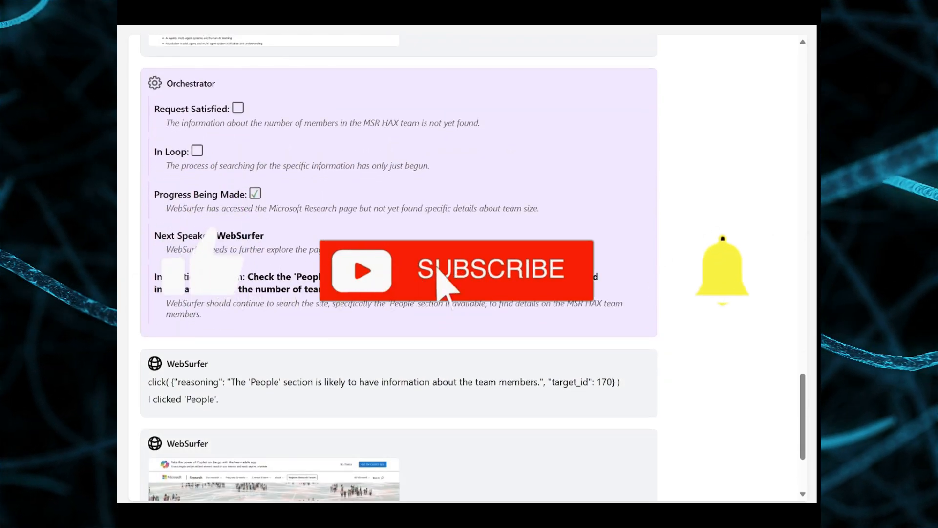
{"action": "scroll", "scroll_direction": "down", "scroll_amount": 3}
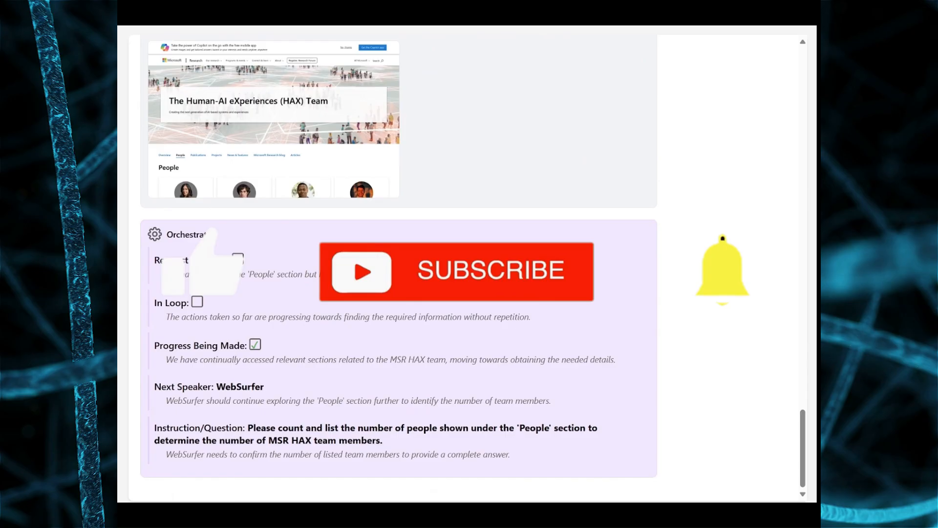